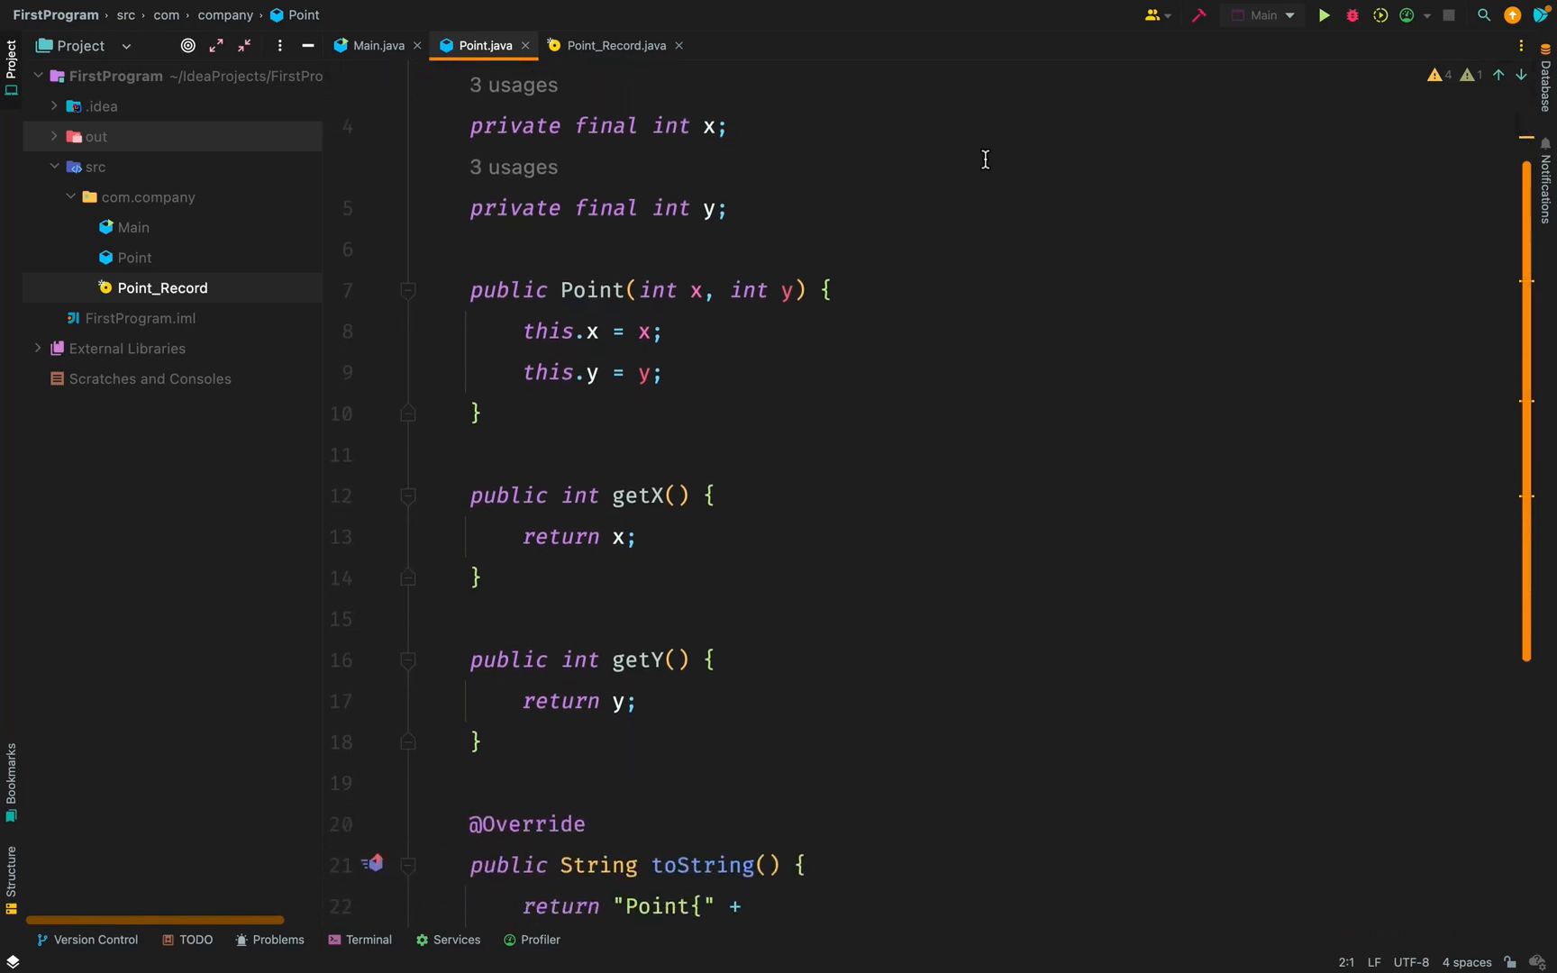
- Review Point's getters and toString, then move to Main where Point(2, 9) is created
scroll(down, 3)
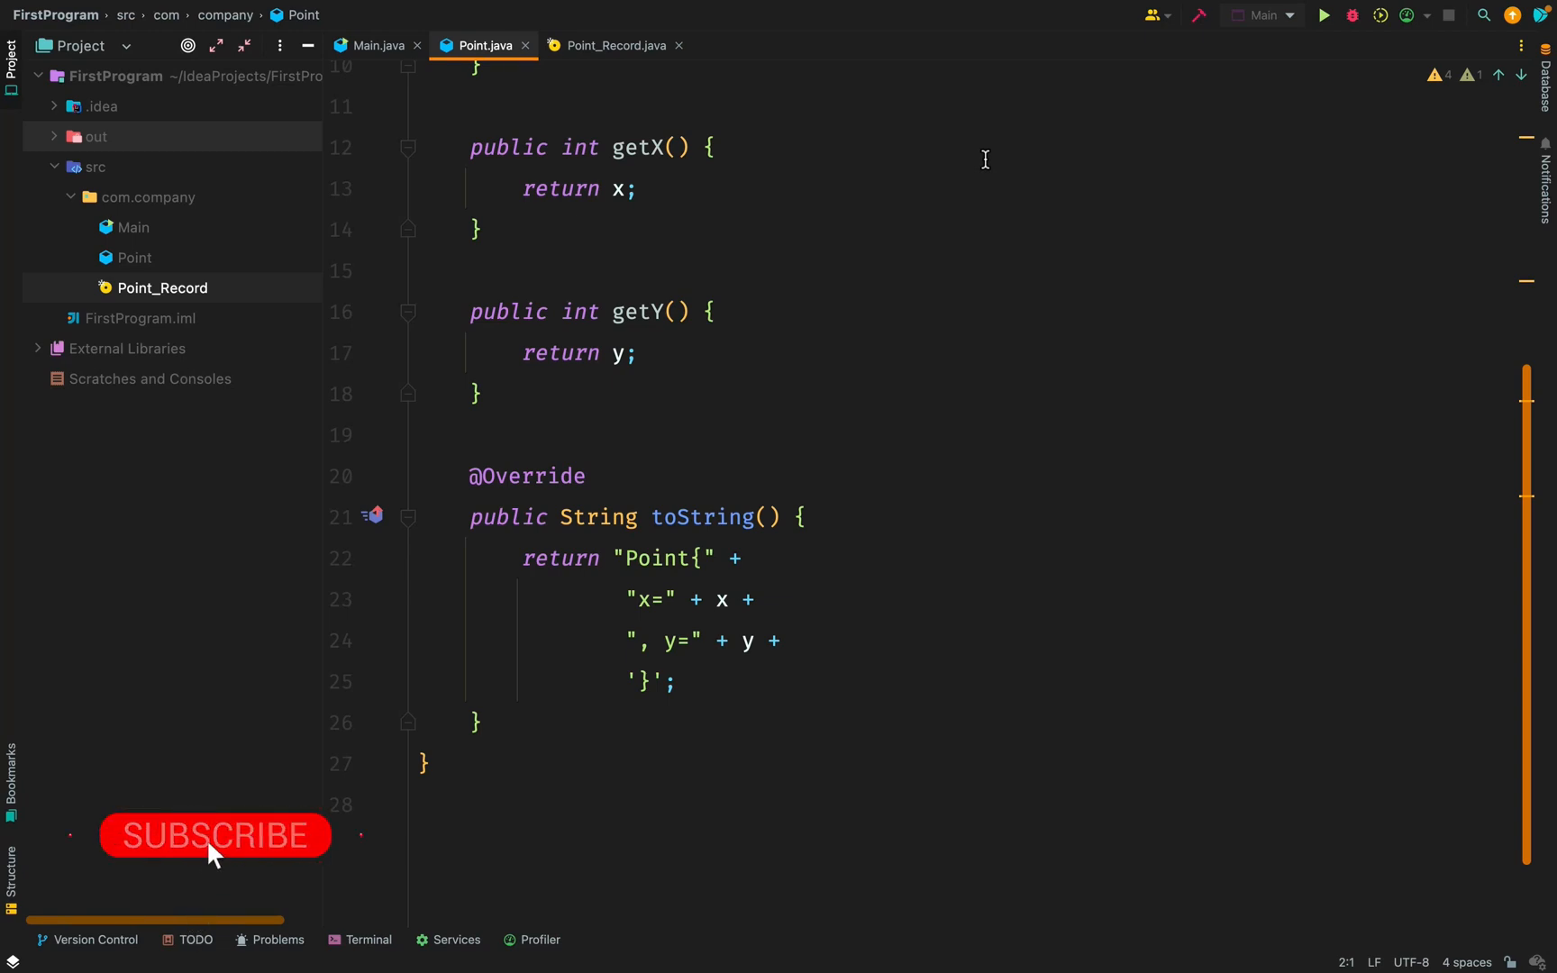
click(215, 834)
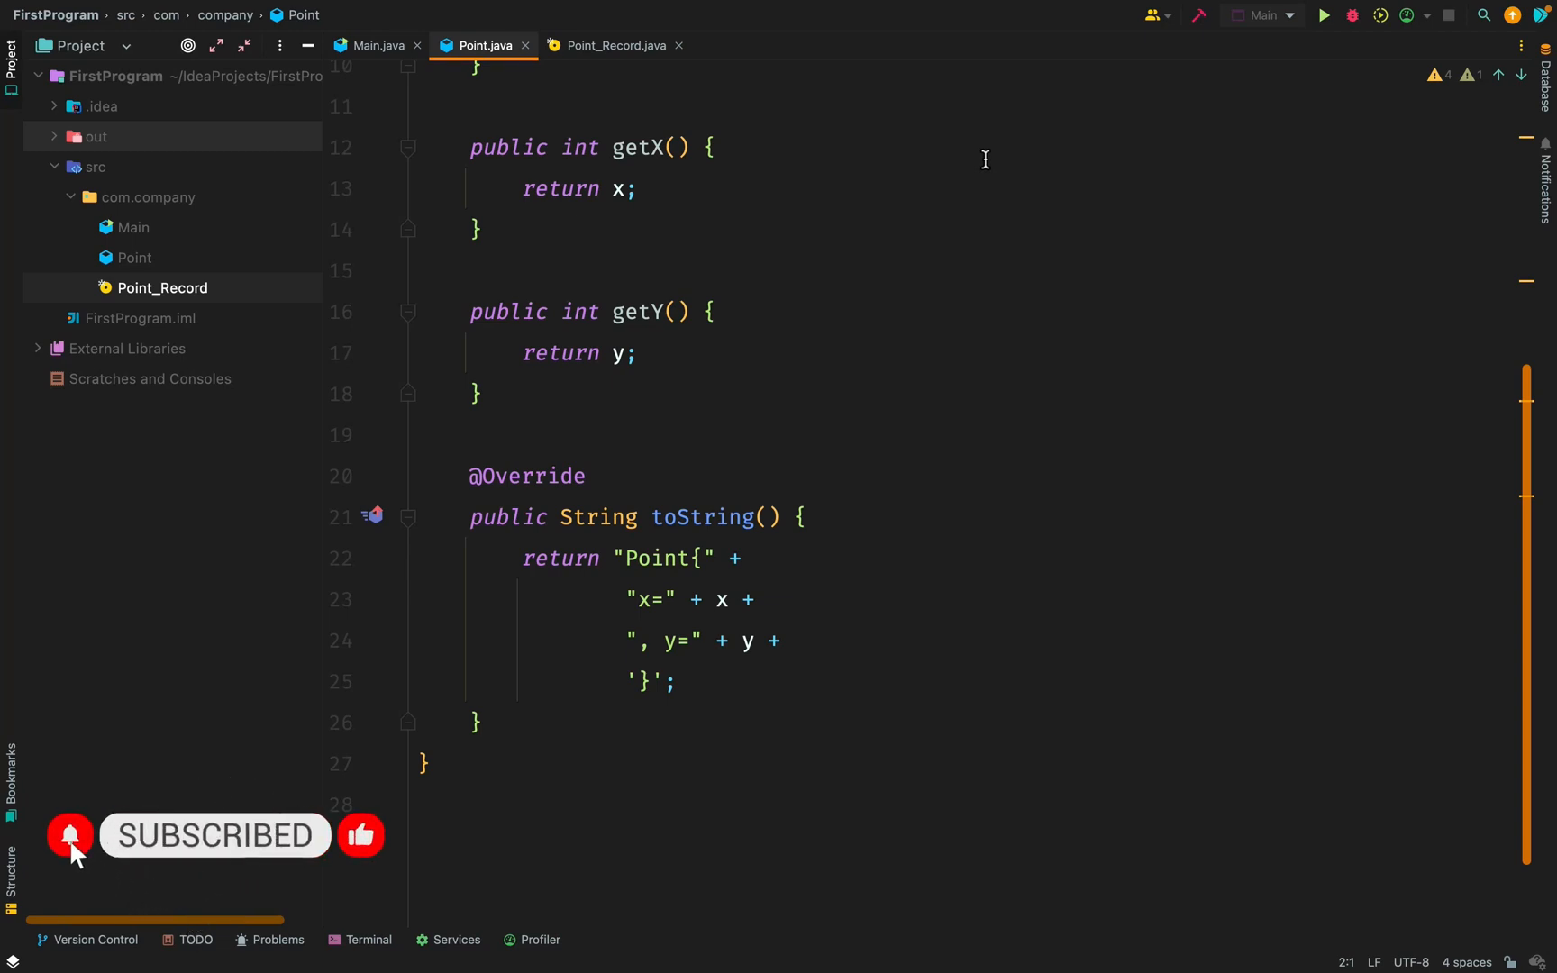
click(376, 45)
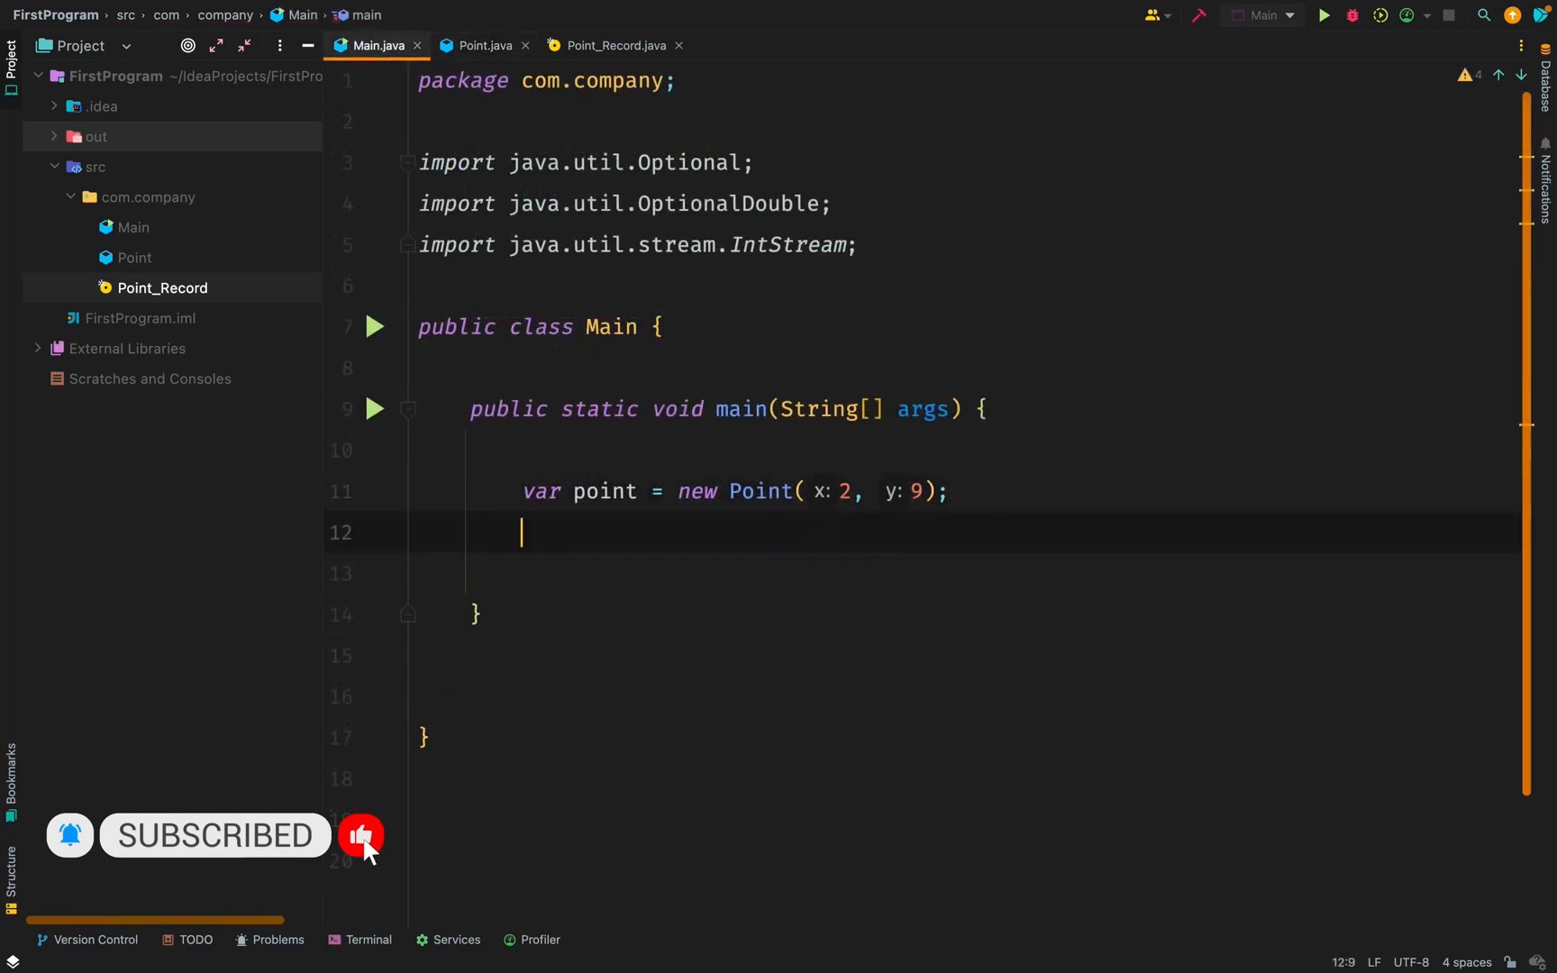
- Print the point from main, run it to get Point{x=2, y=9}, and dismiss the output
text(p)
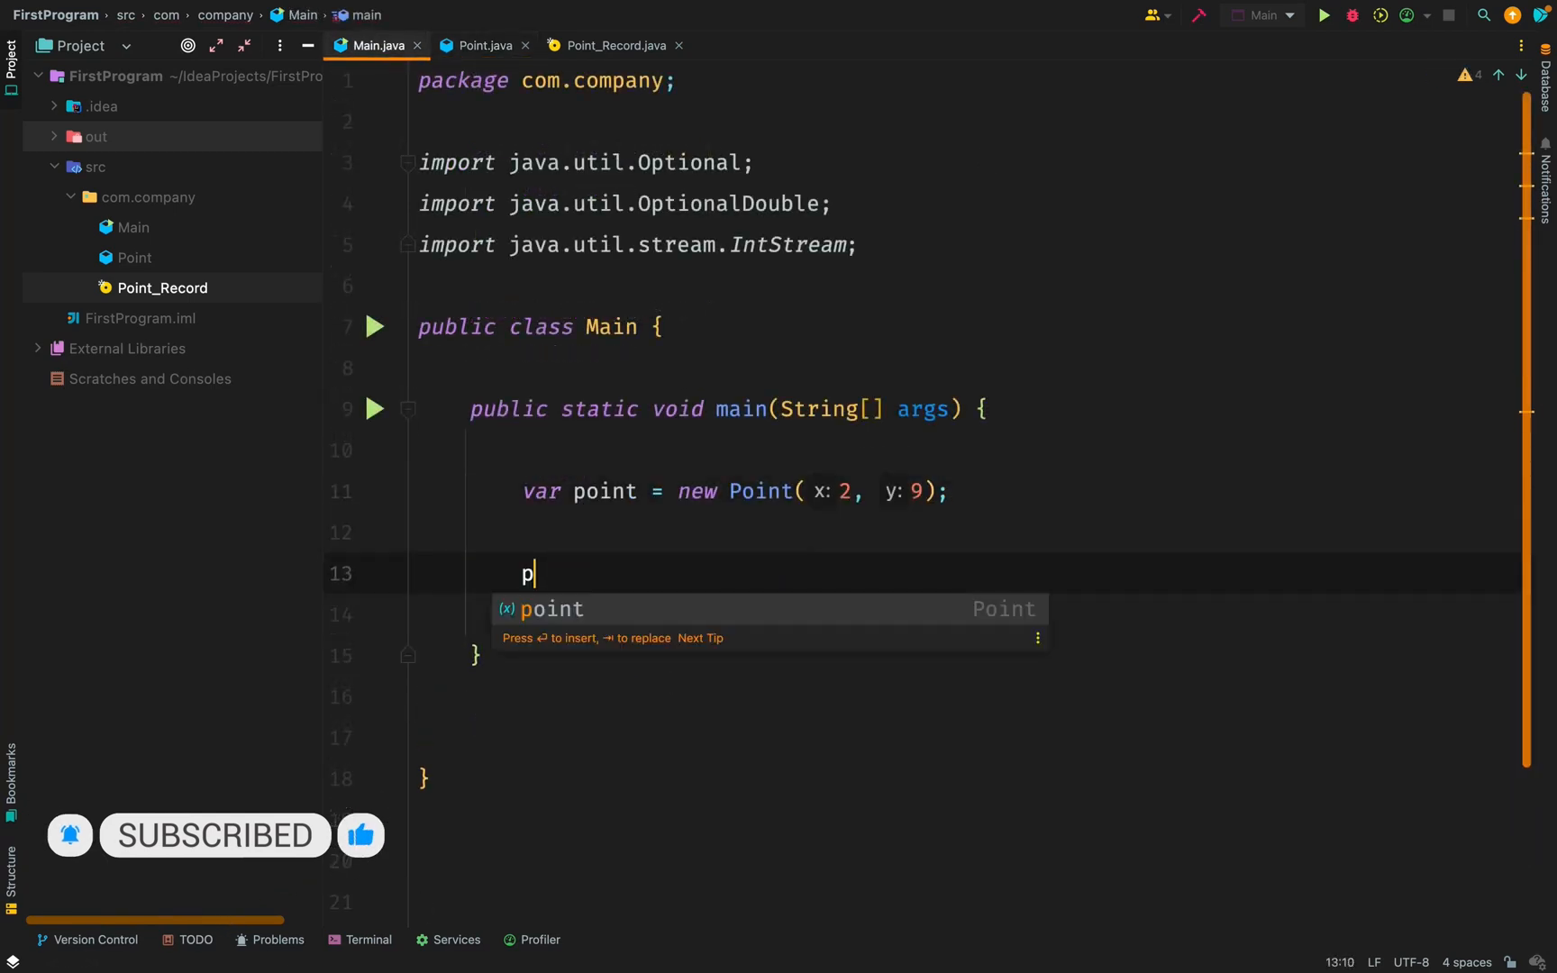
click(1321, 14)
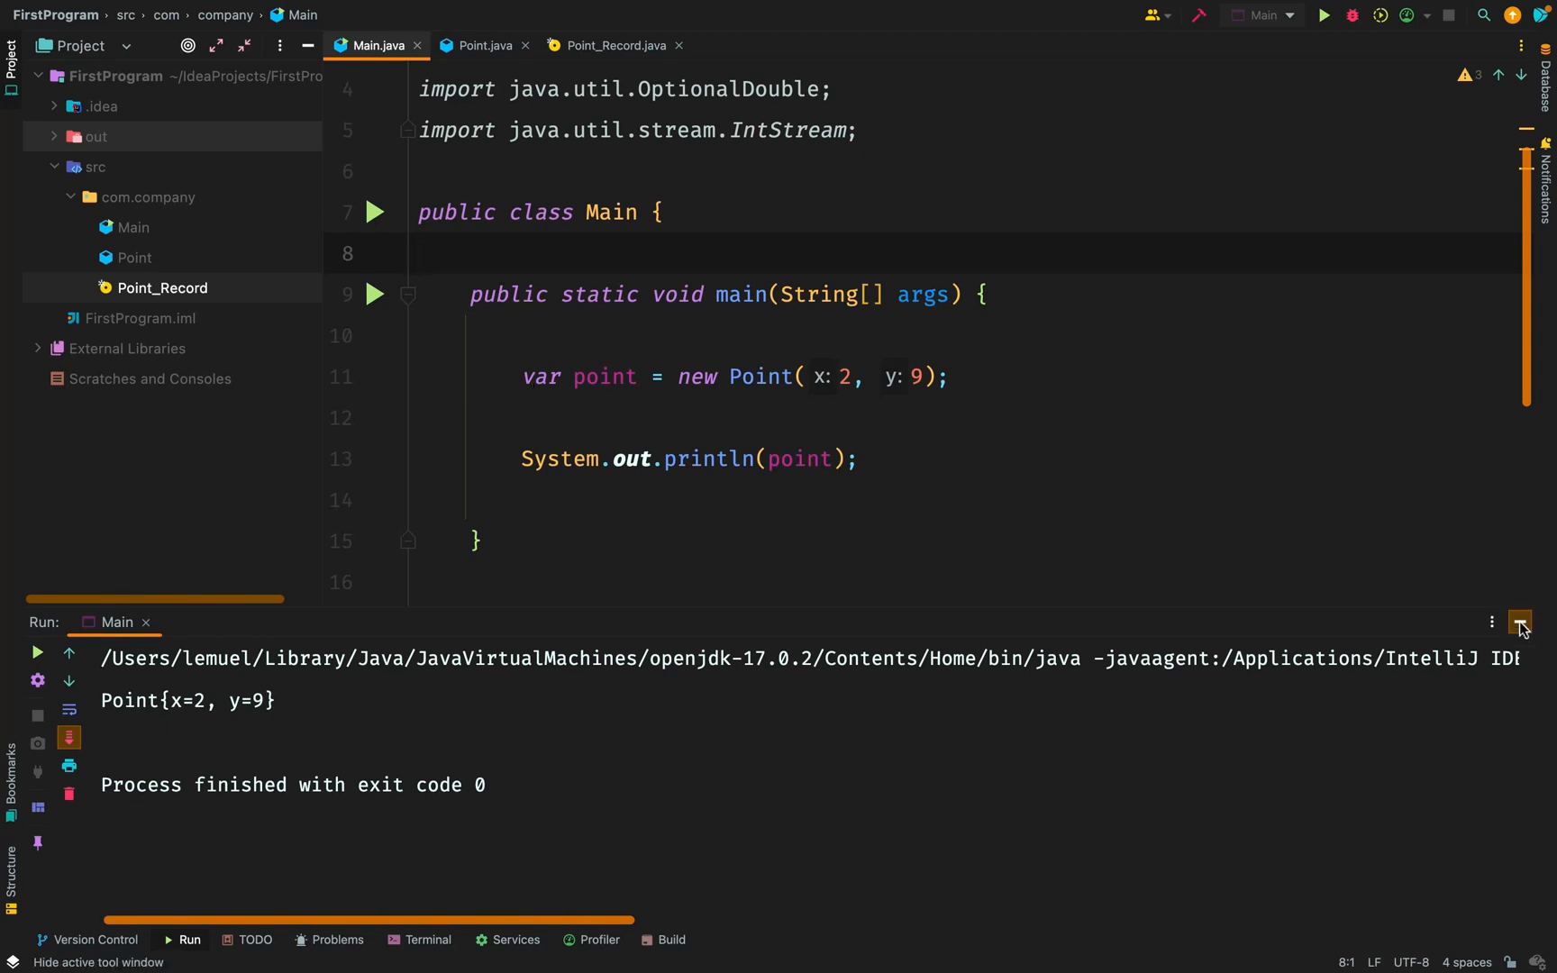
click(611, 45)
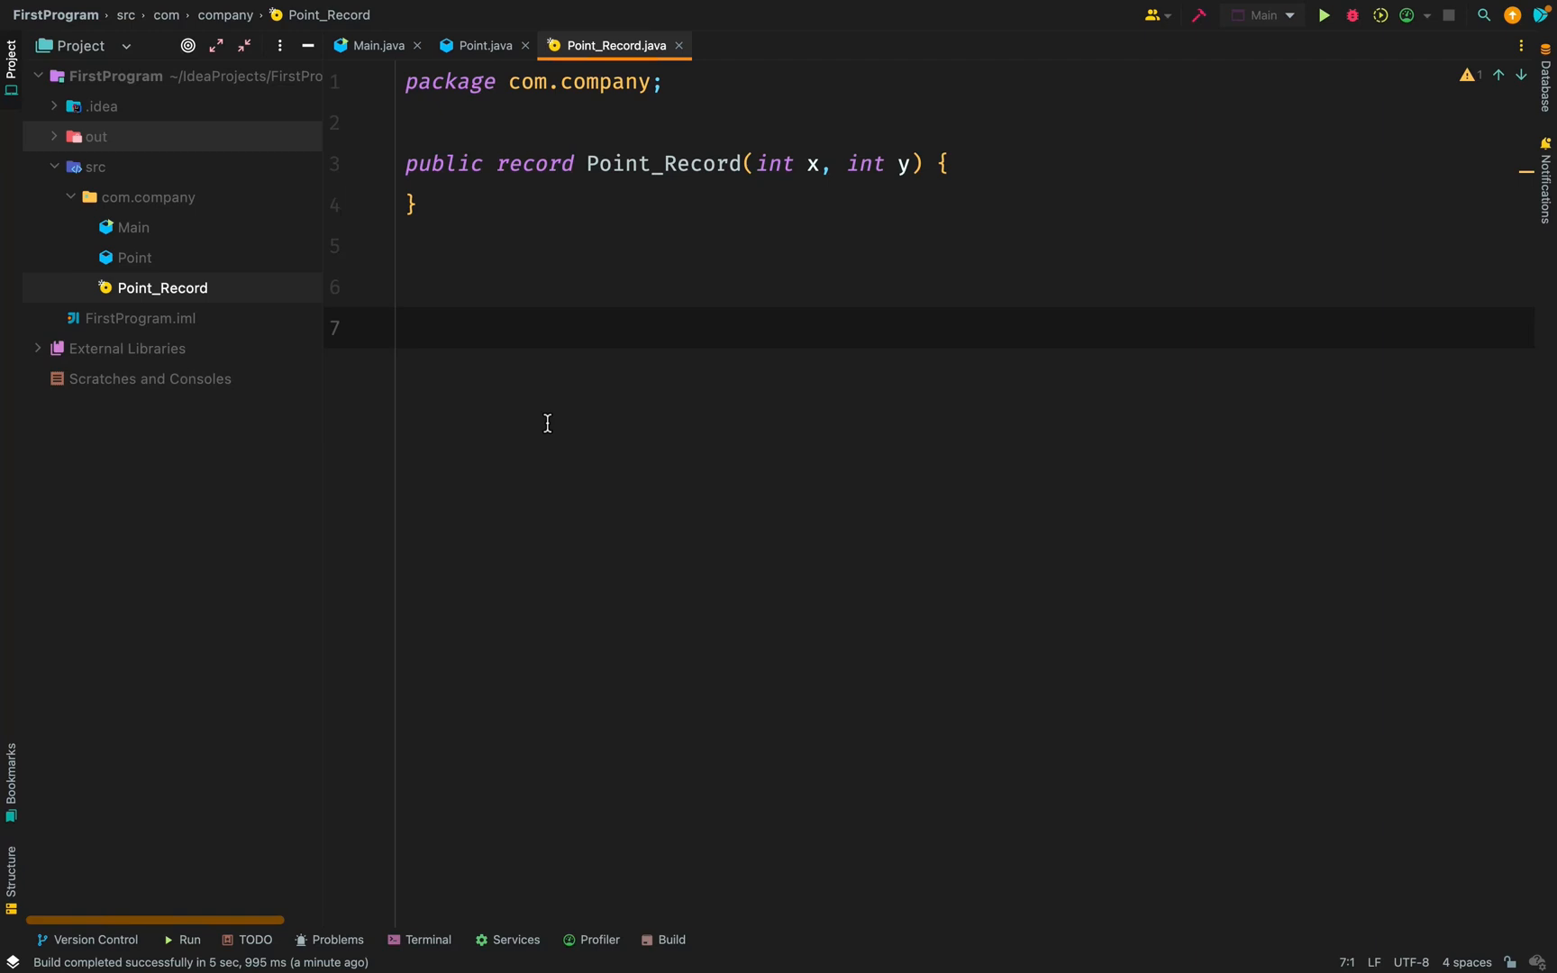
- Add point.getX(), a separator, Point_Record(4, 10), its x() and a println to main
click(407, 328)
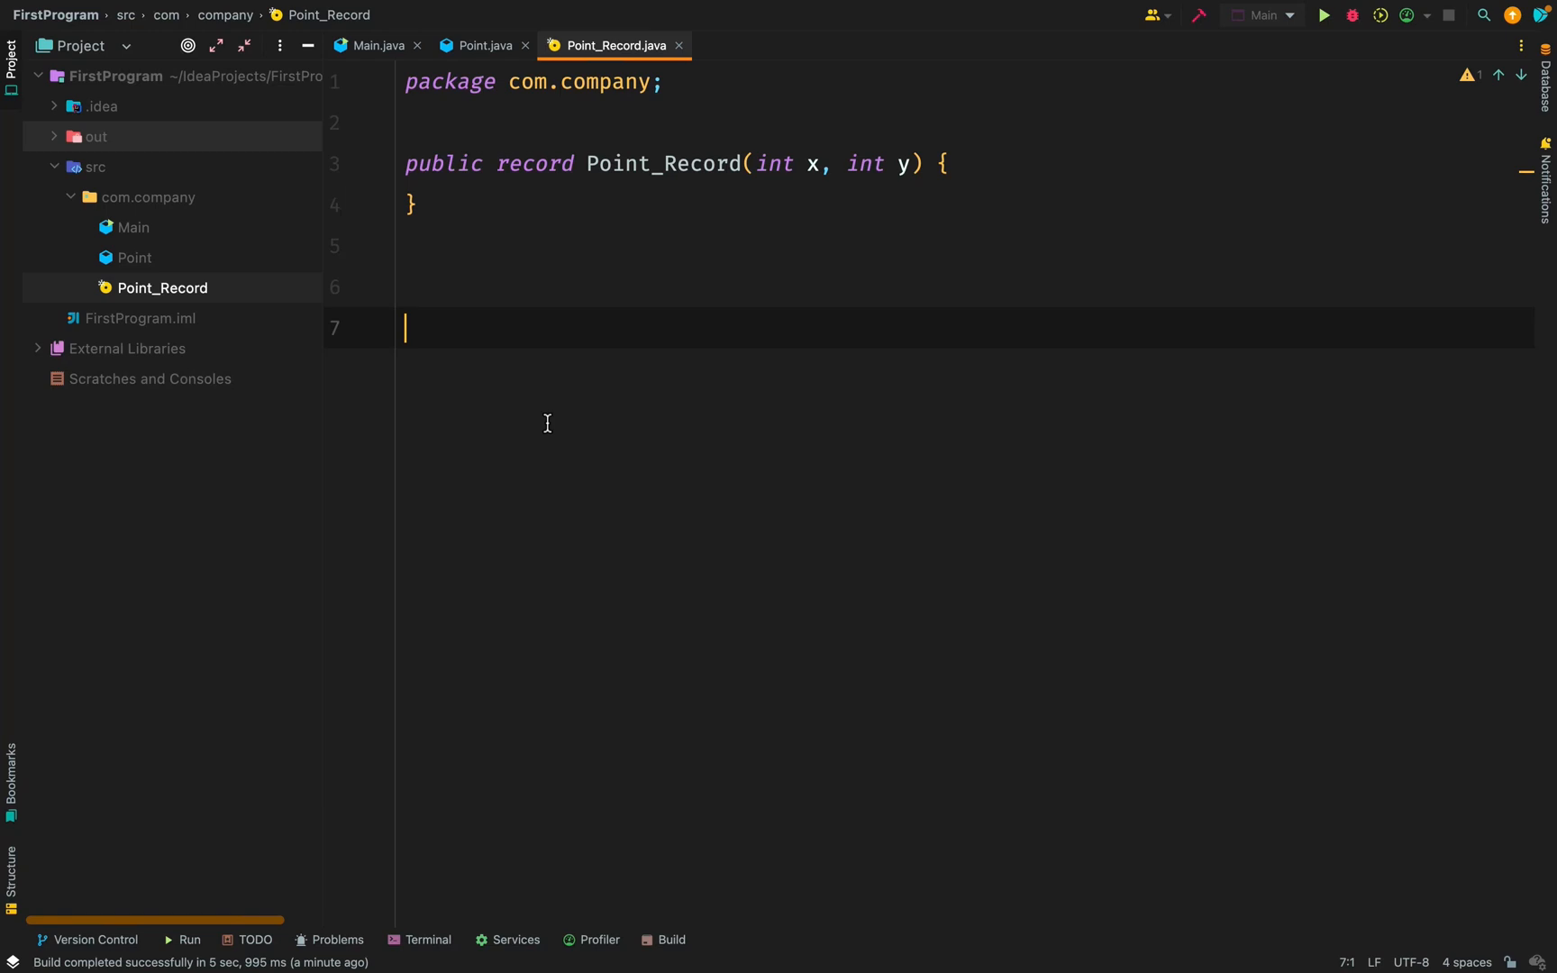
click(375, 45)
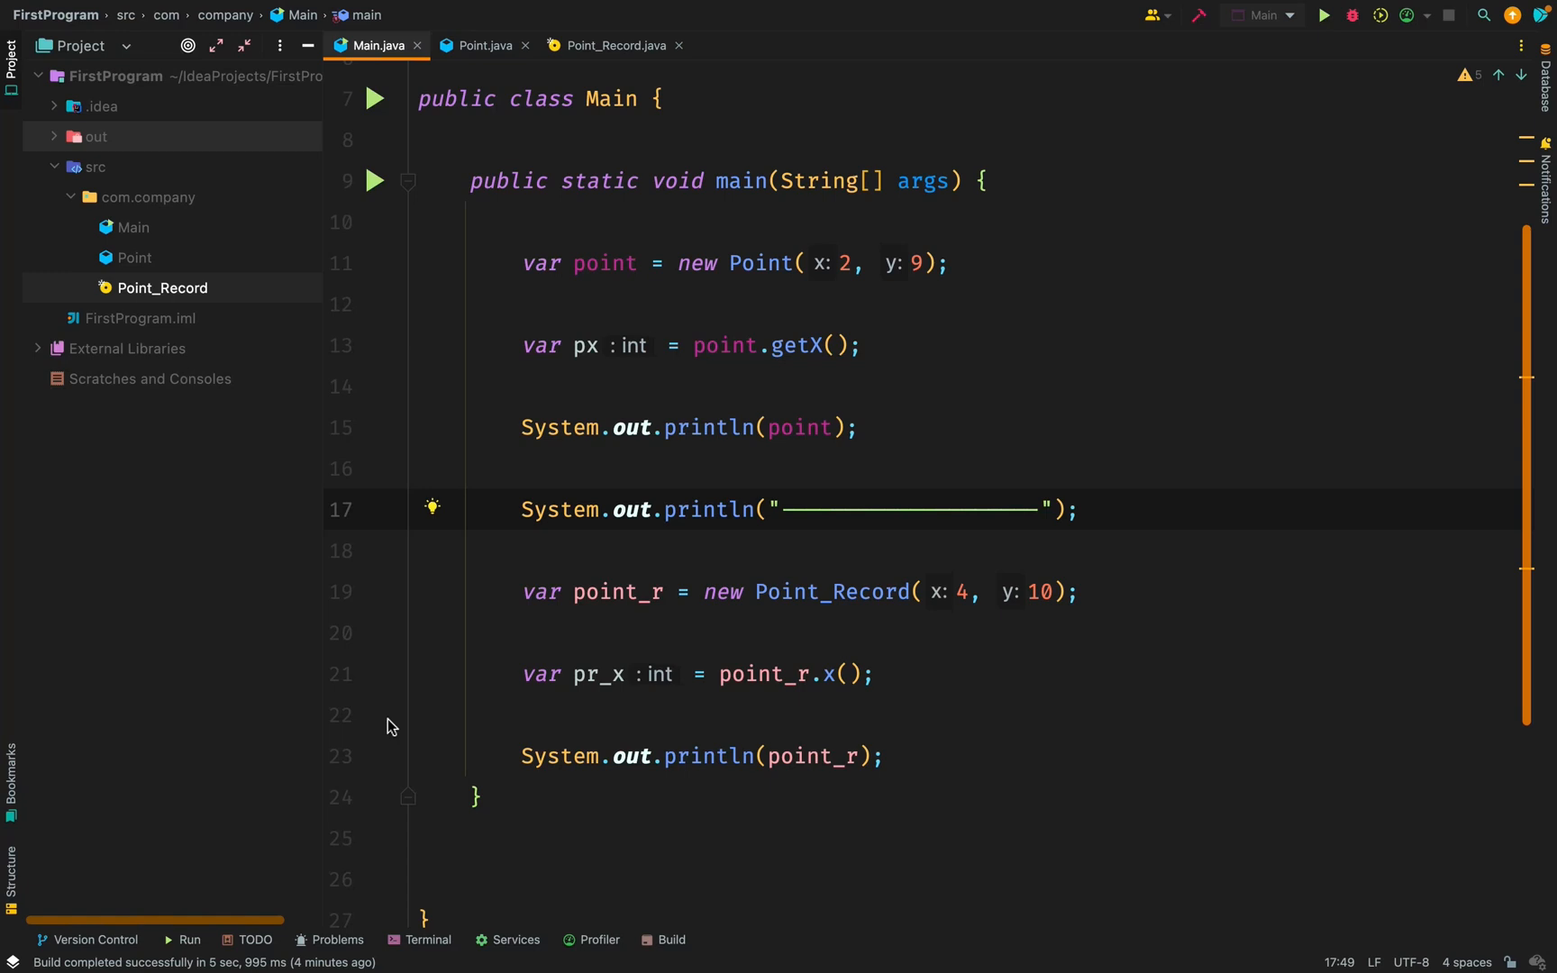
mouse_move(372, 124)
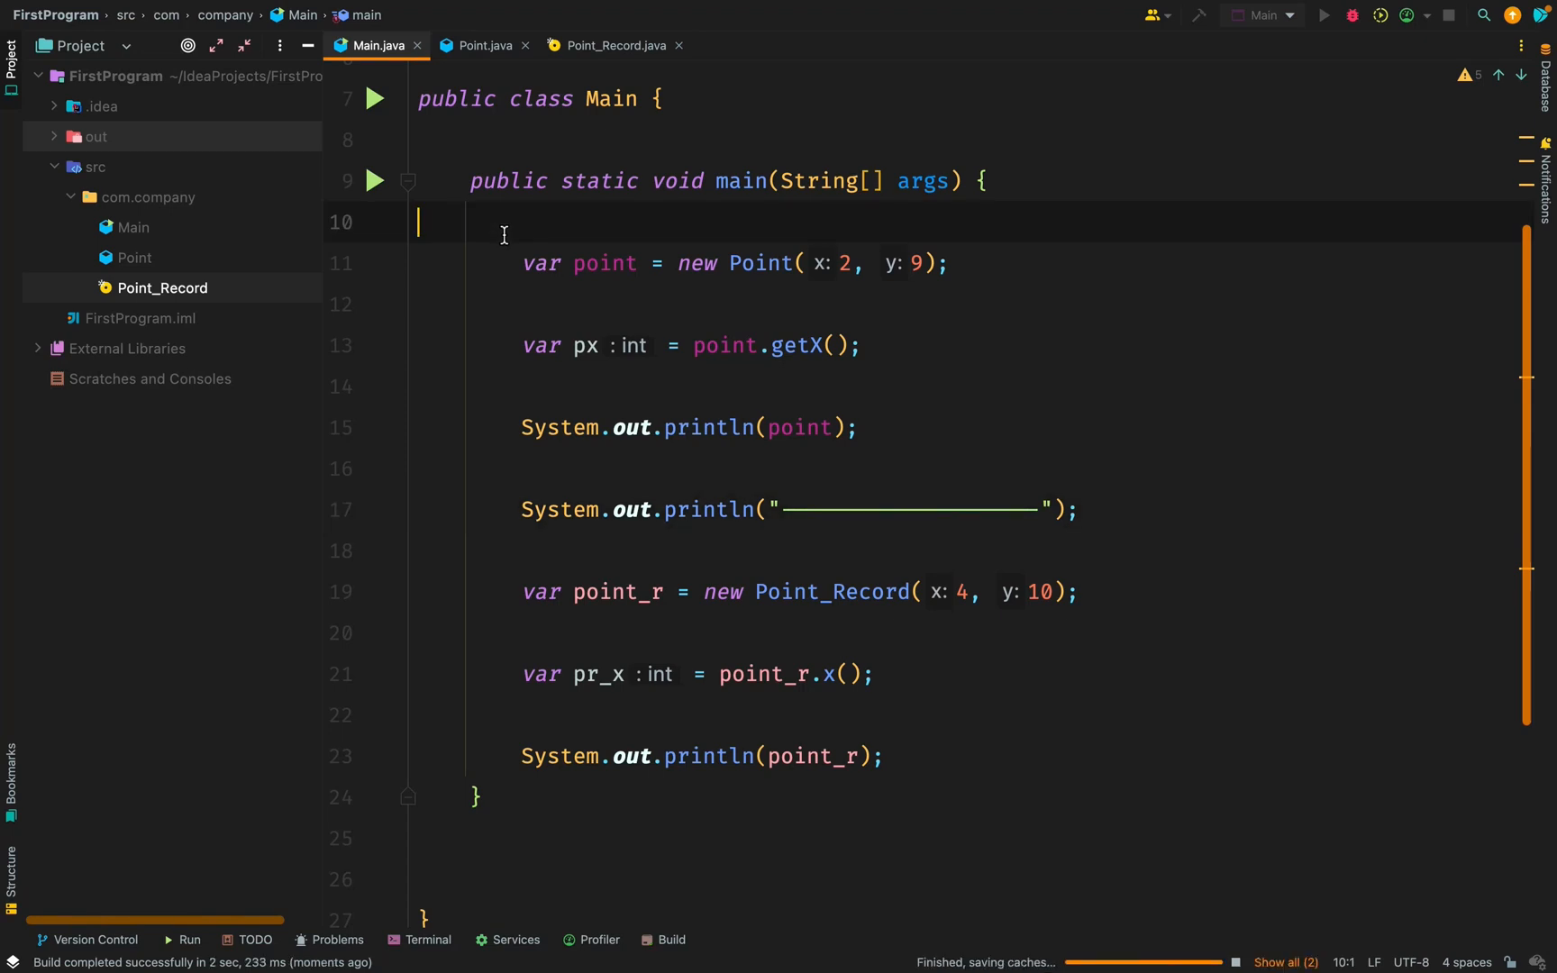
- Create Shape with int length and width, plus Car, Circle and Square, and view Car
click(1321, 14)
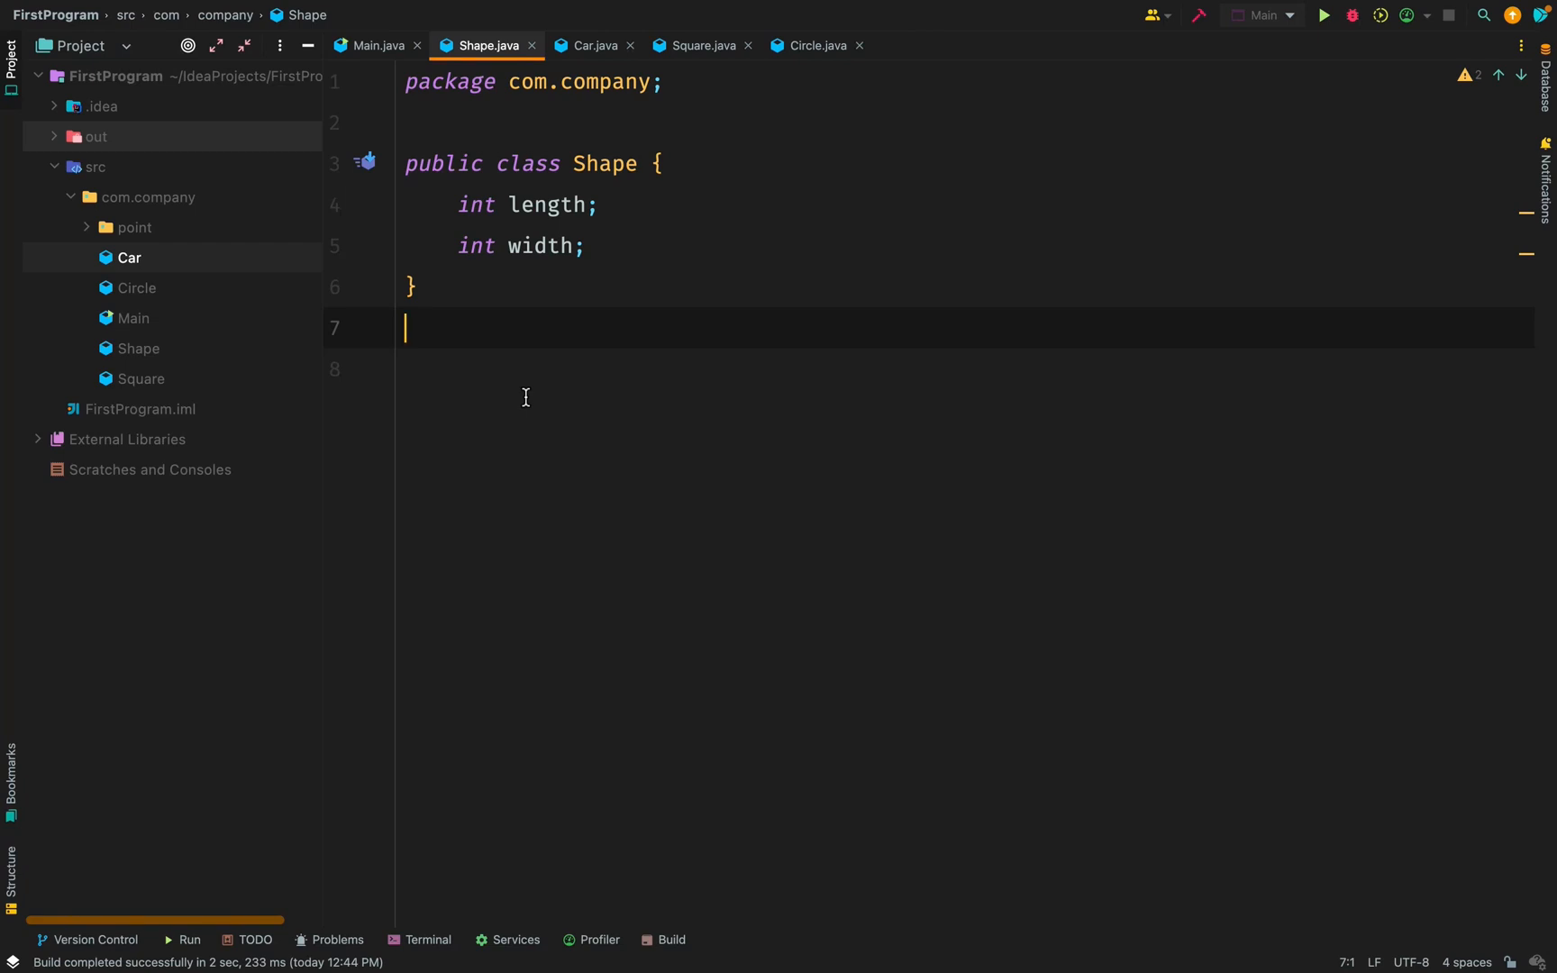
click(595, 45)
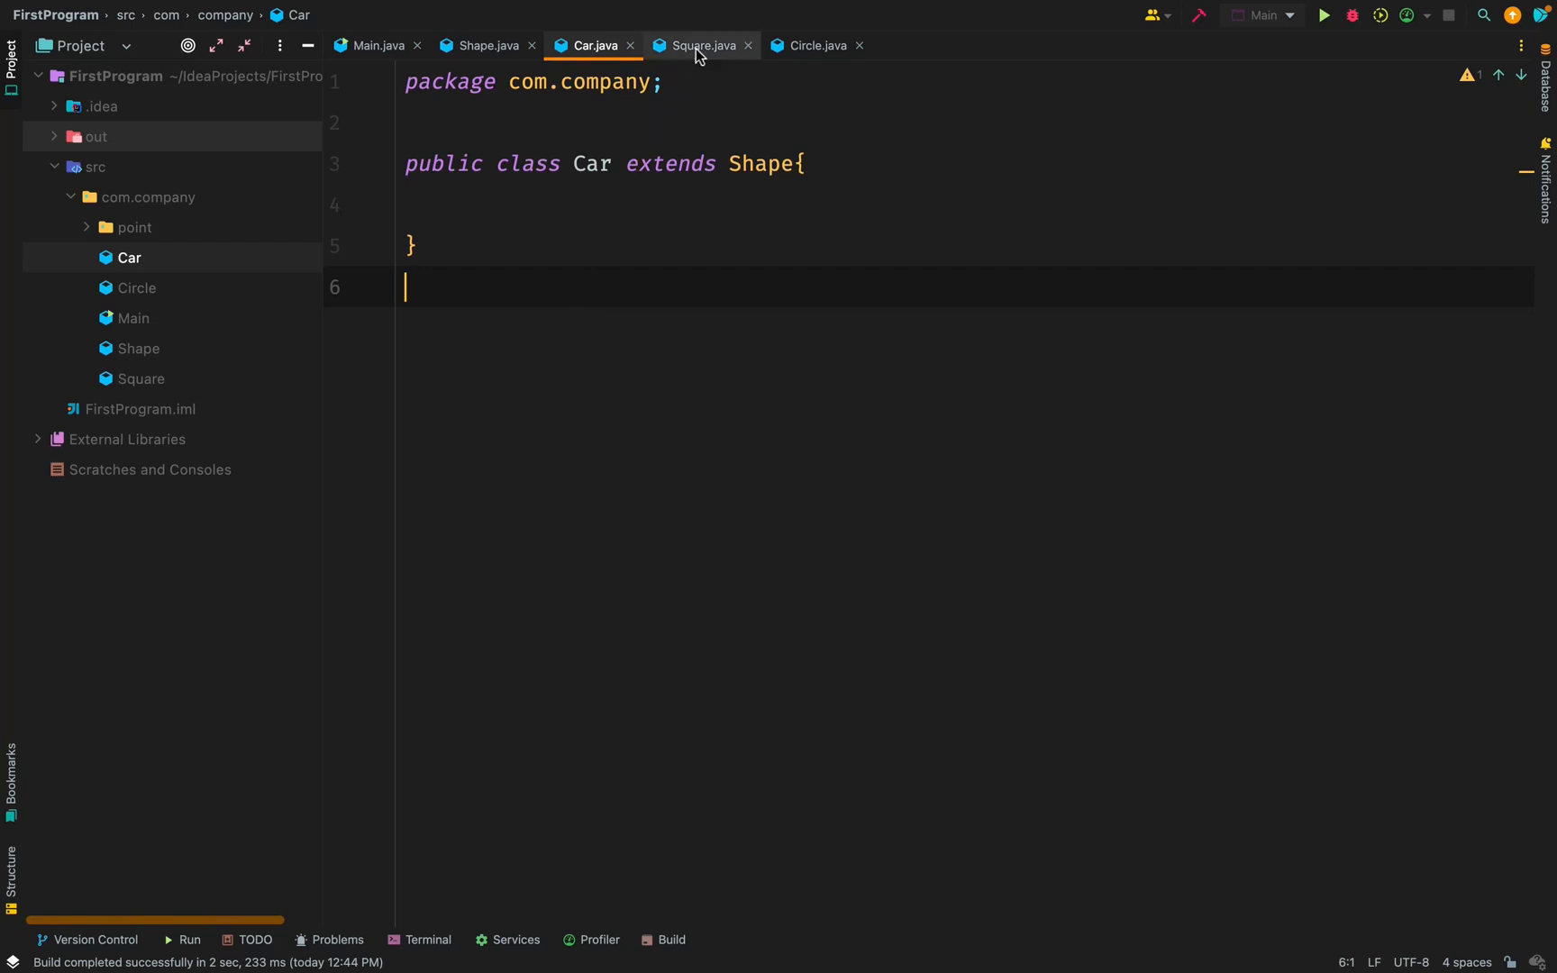
- Confirm Square and Circle extend Shape, then return to Shape to mark it sealed
click(703, 45)
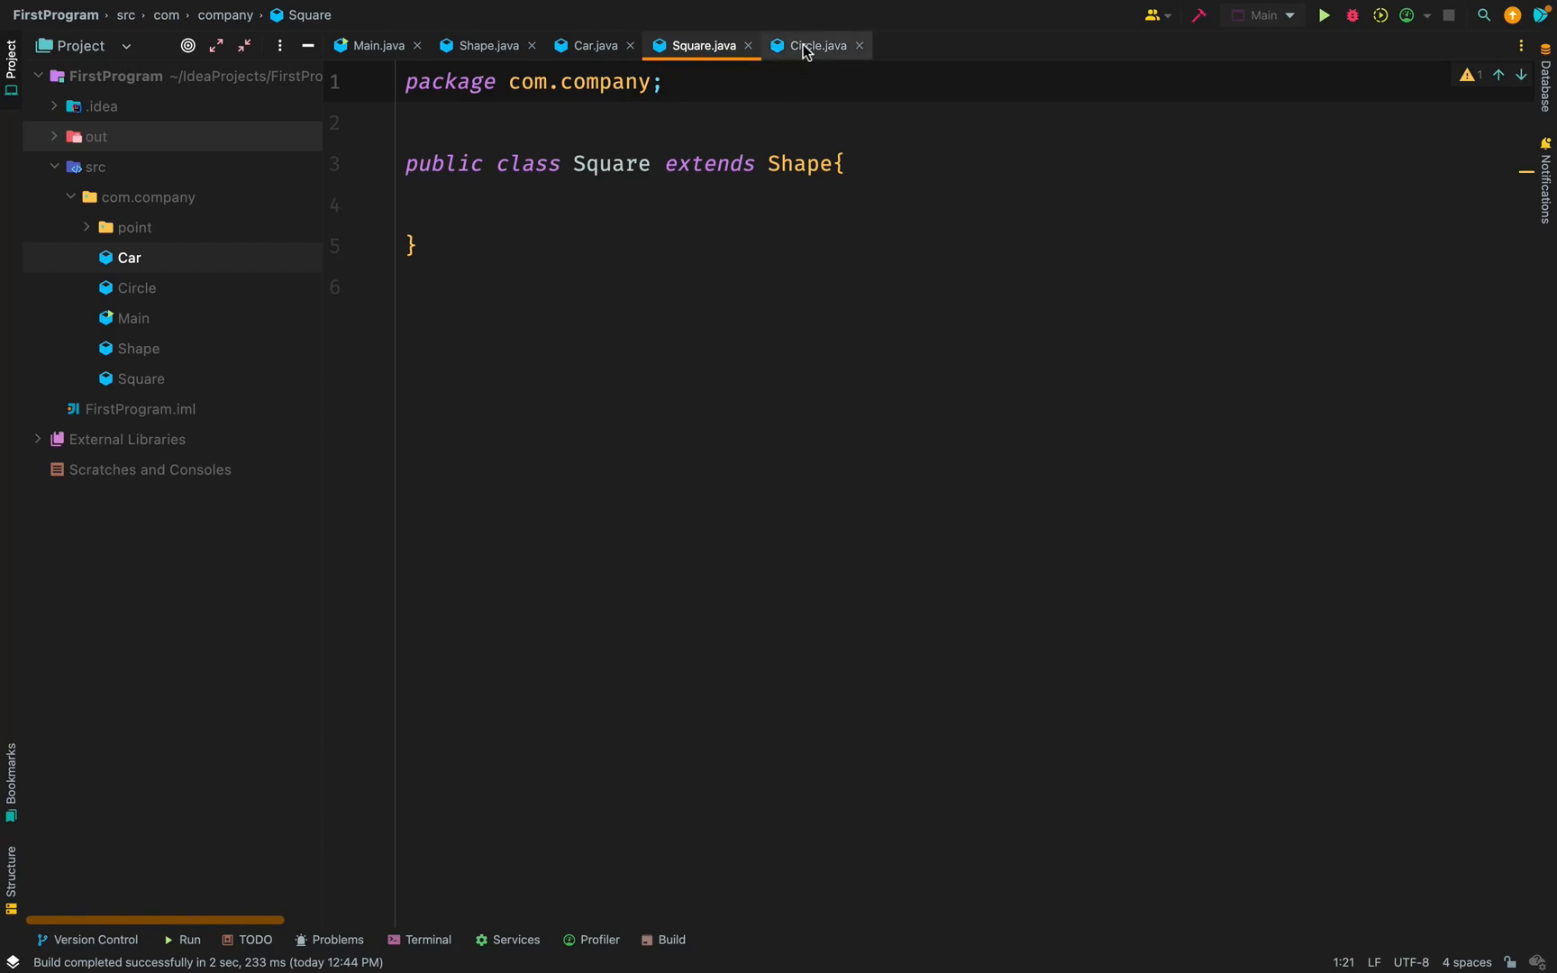
click(813, 45)
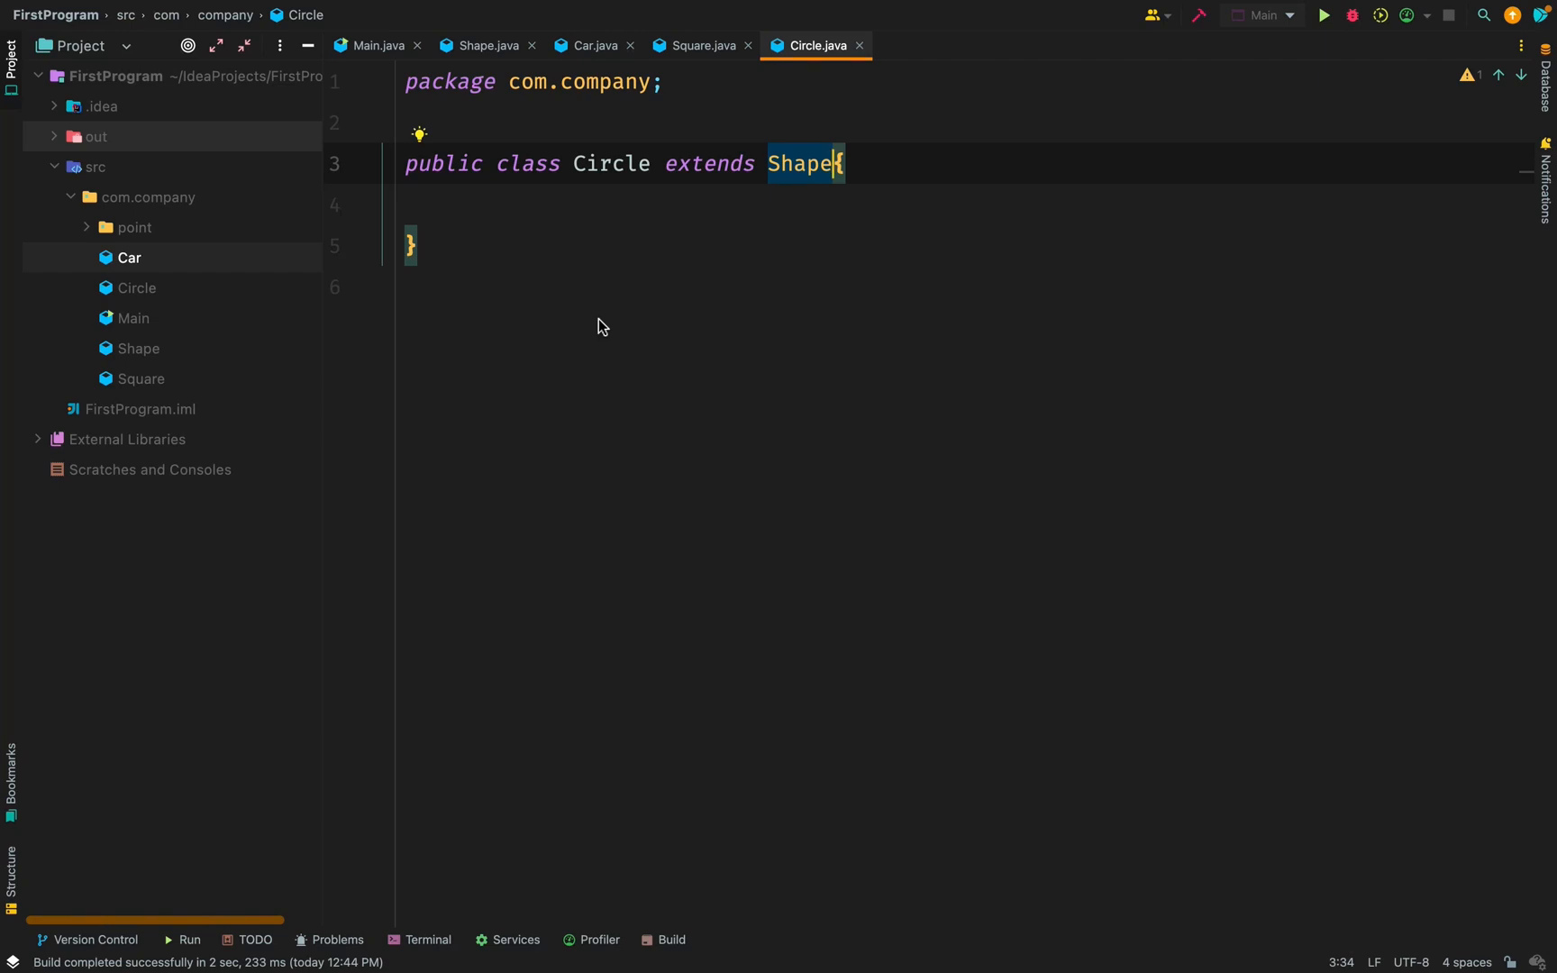
click(483, 45)
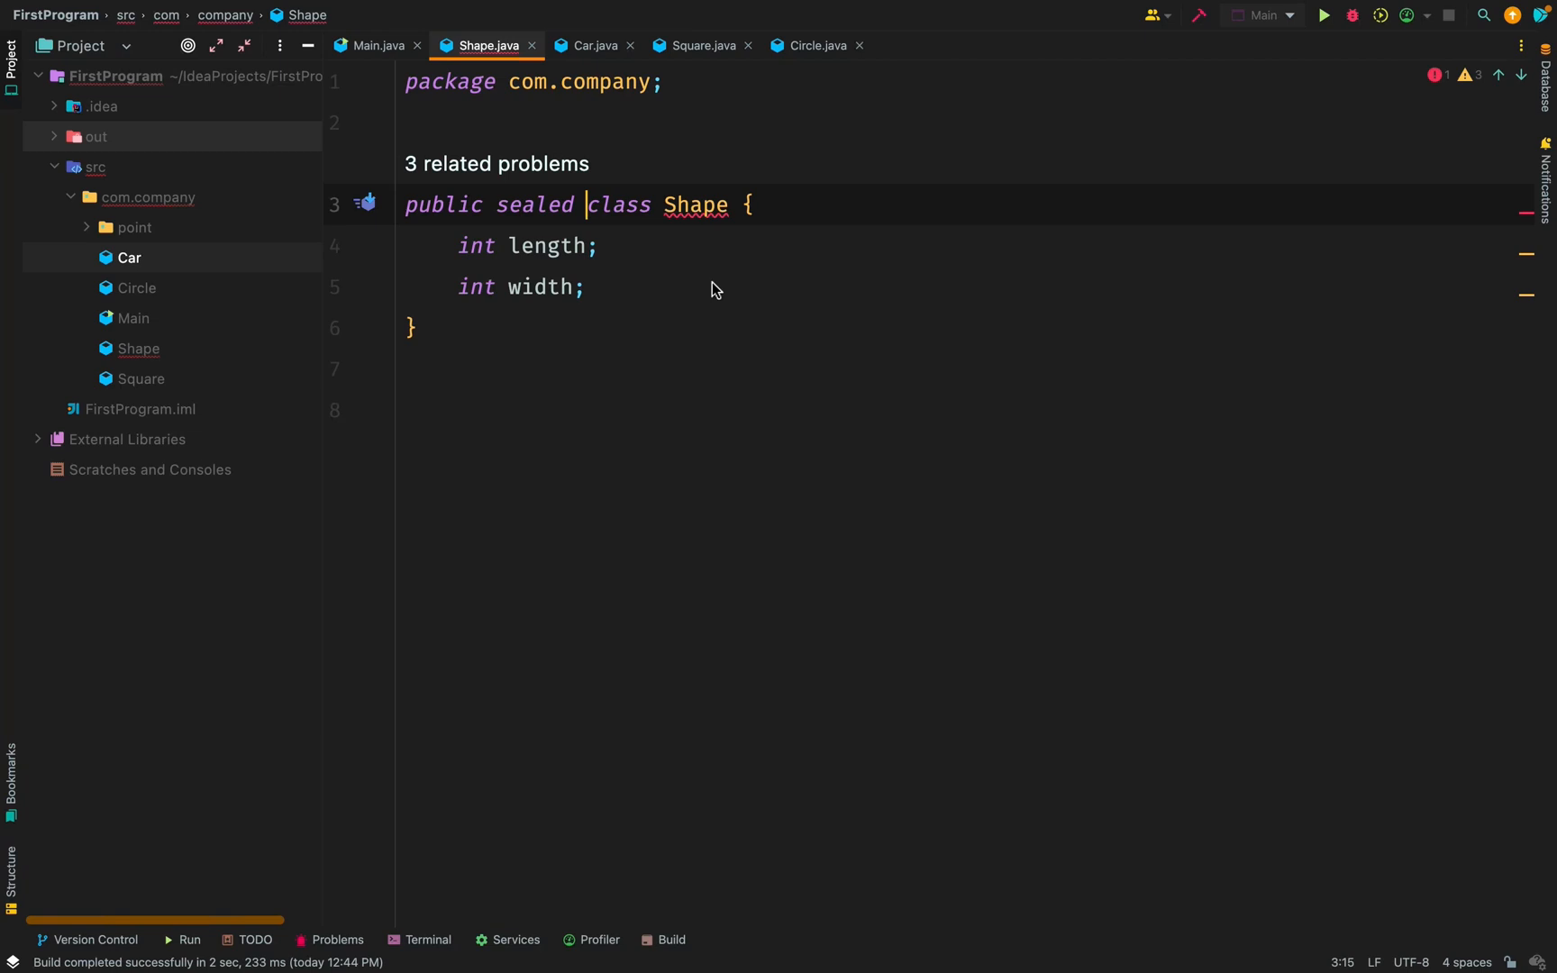
mouse_move(719, 260)
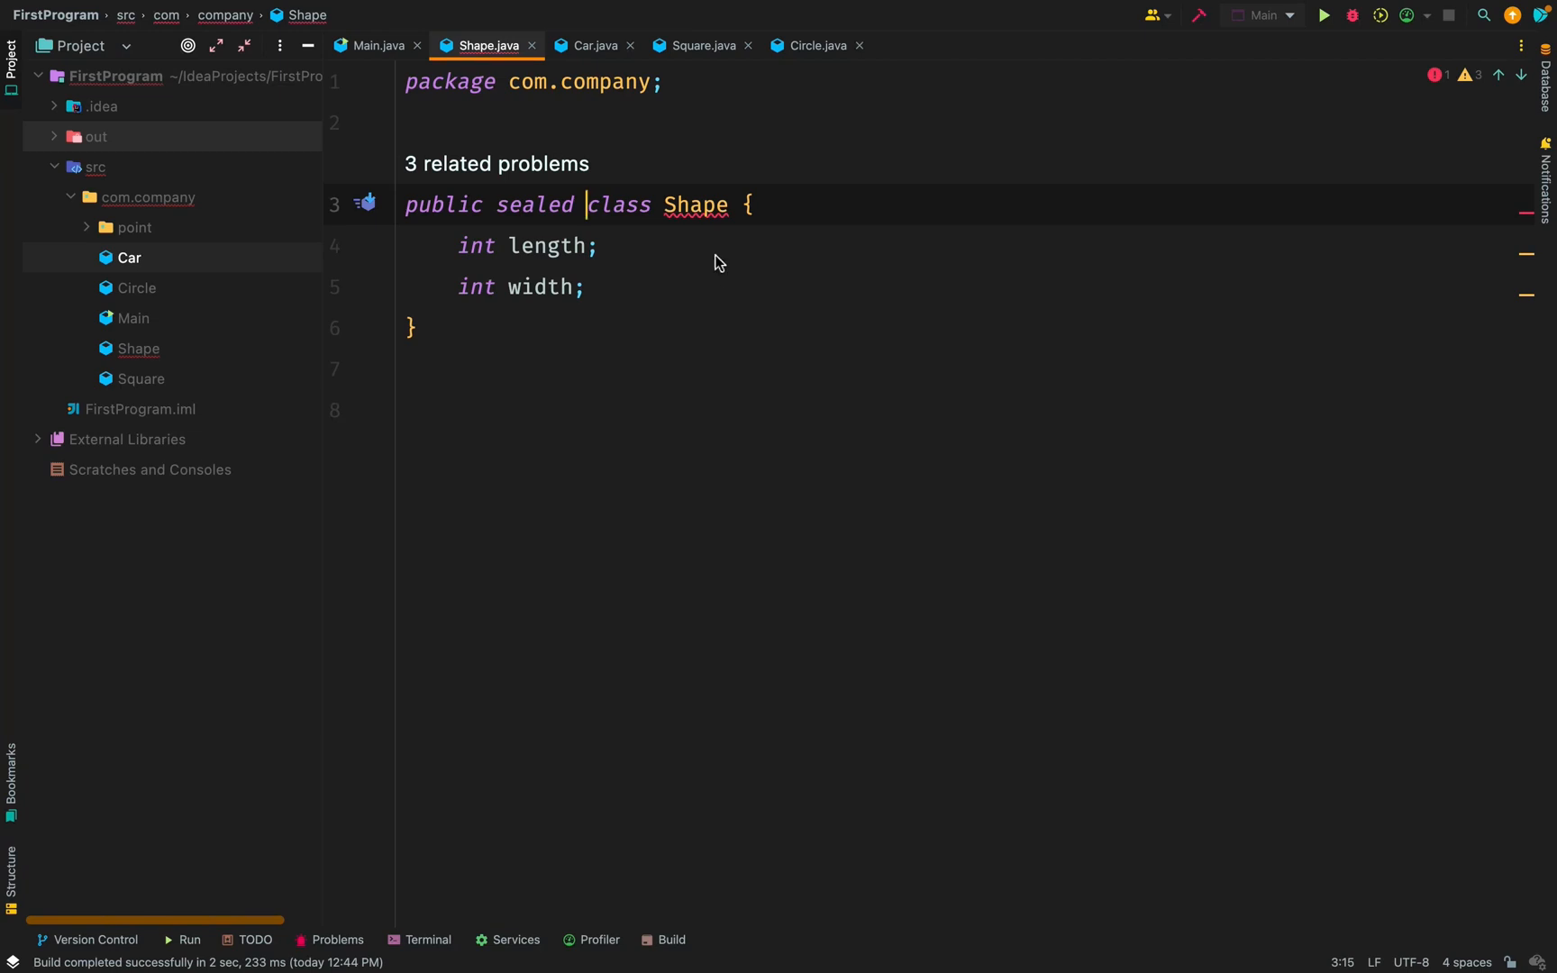
- Review the sealed-hierarchy errors reported in Car, Square and Circle
click(588, 45)
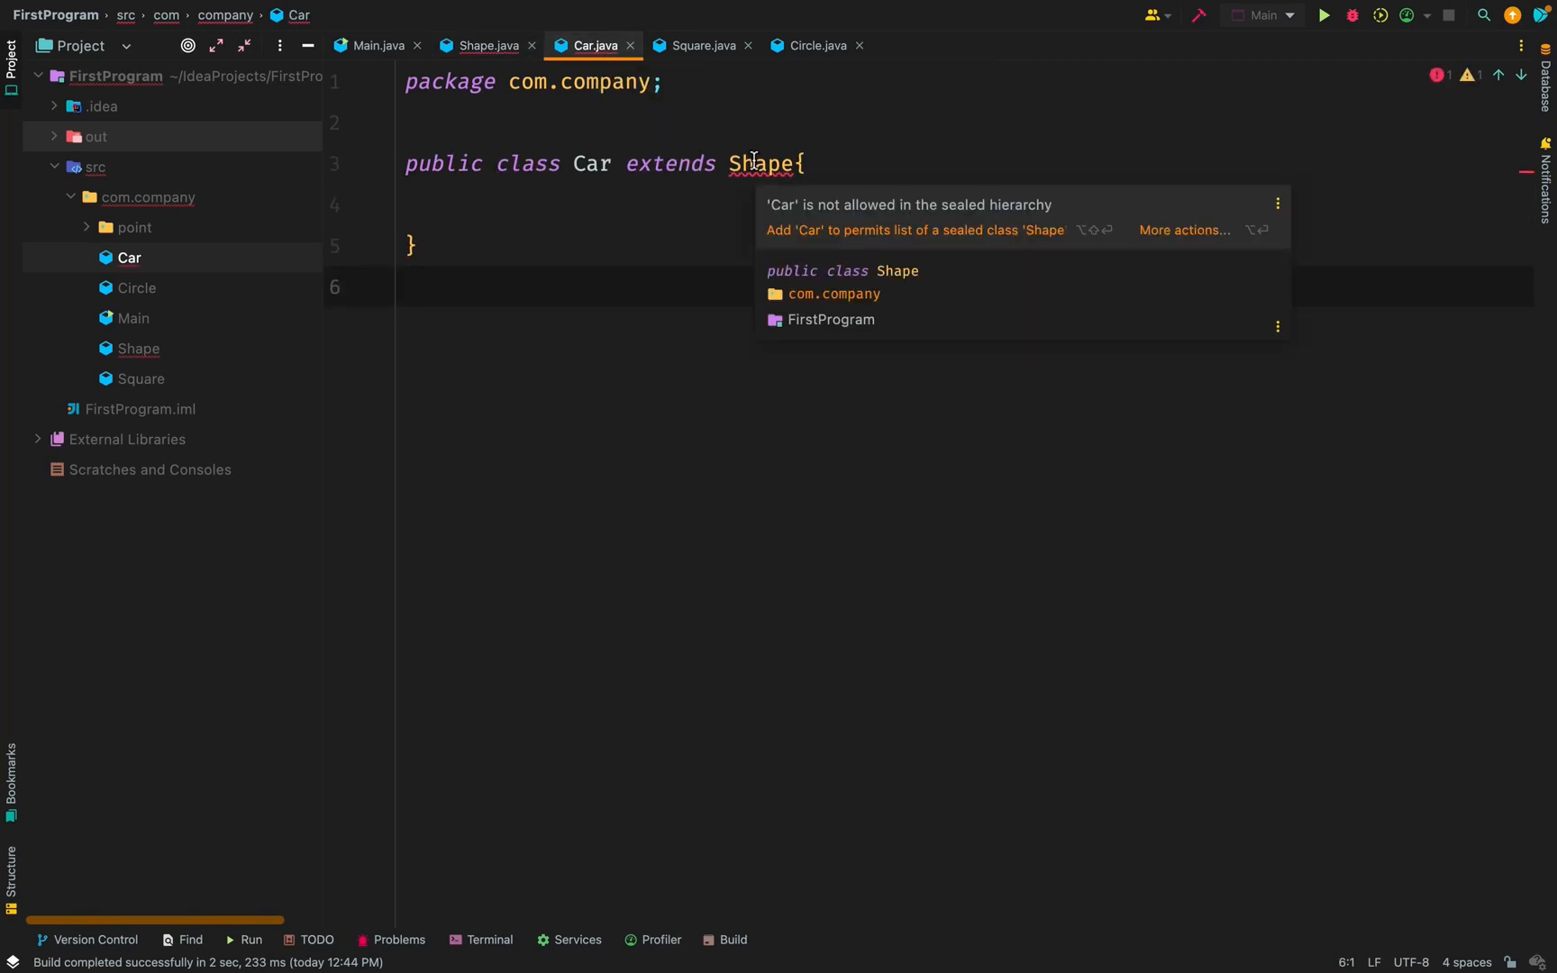
click(699, 45)
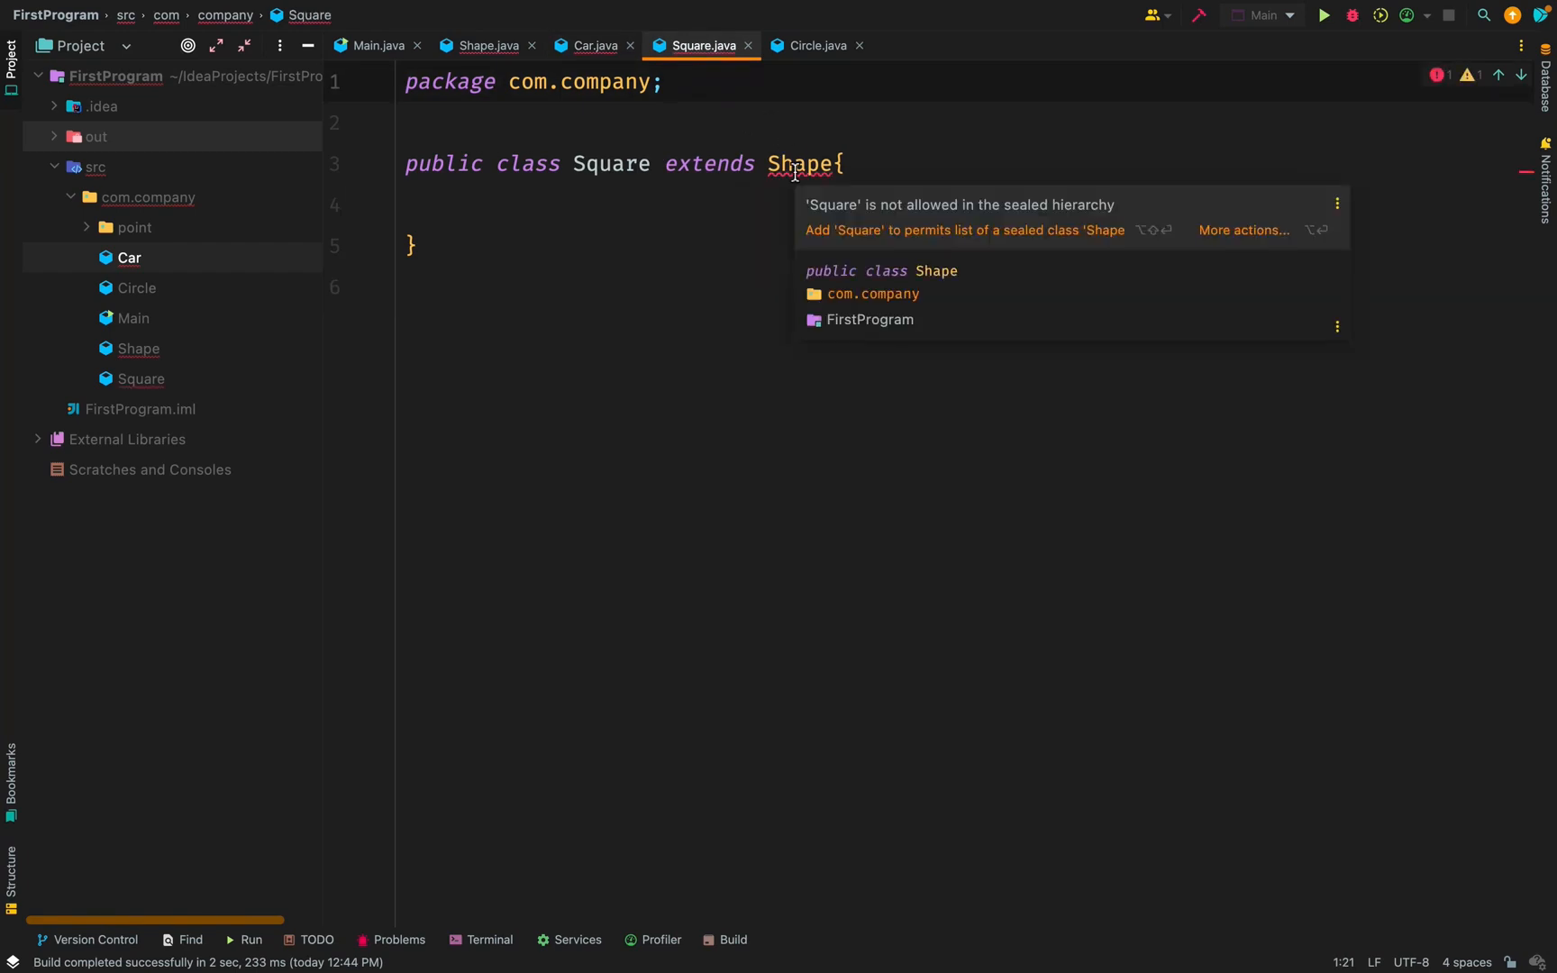
mouse_move(793, 56)
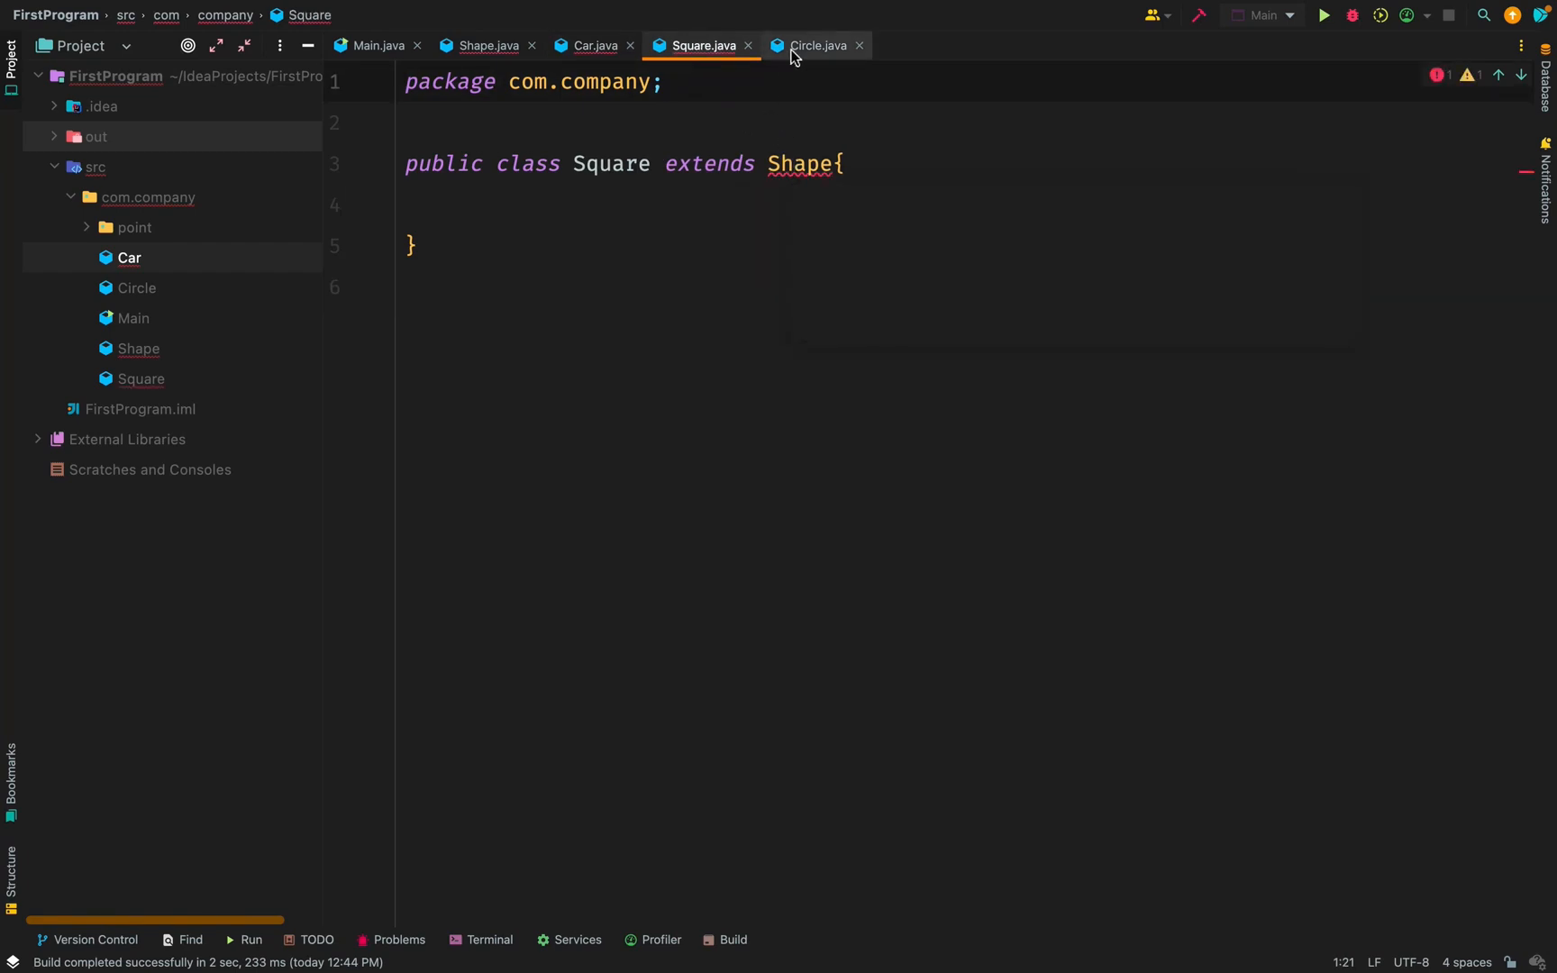
click(817, 45)
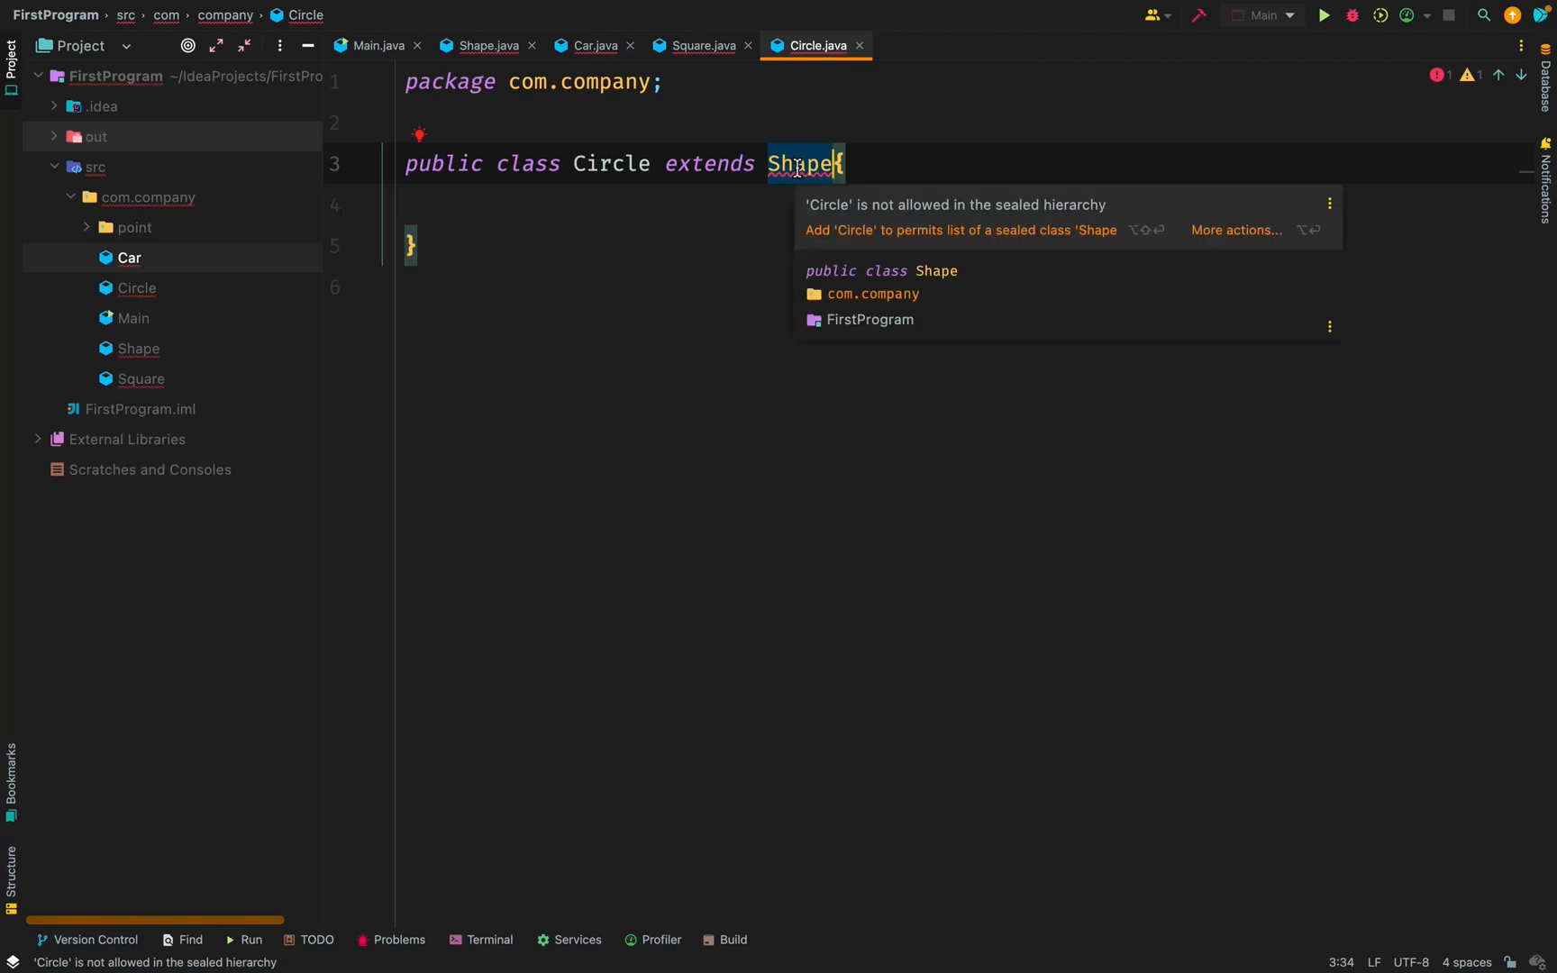
click(484, 45)
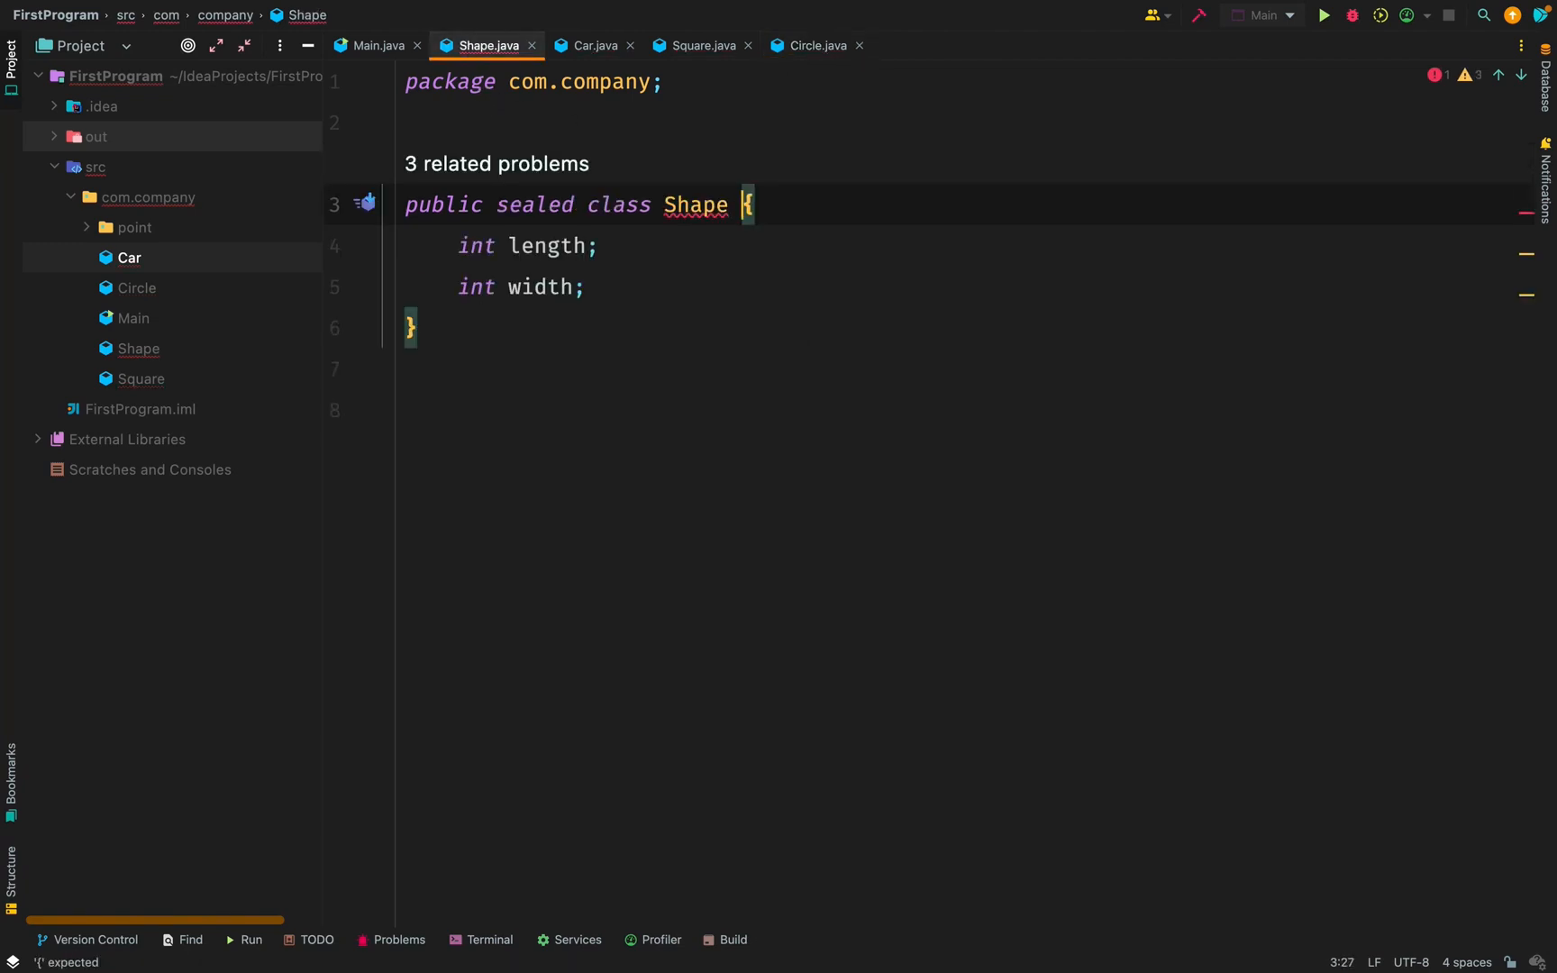
- Declare Shape as 'sealed ... permits Square, Circle', then bring up Square
text(permits)
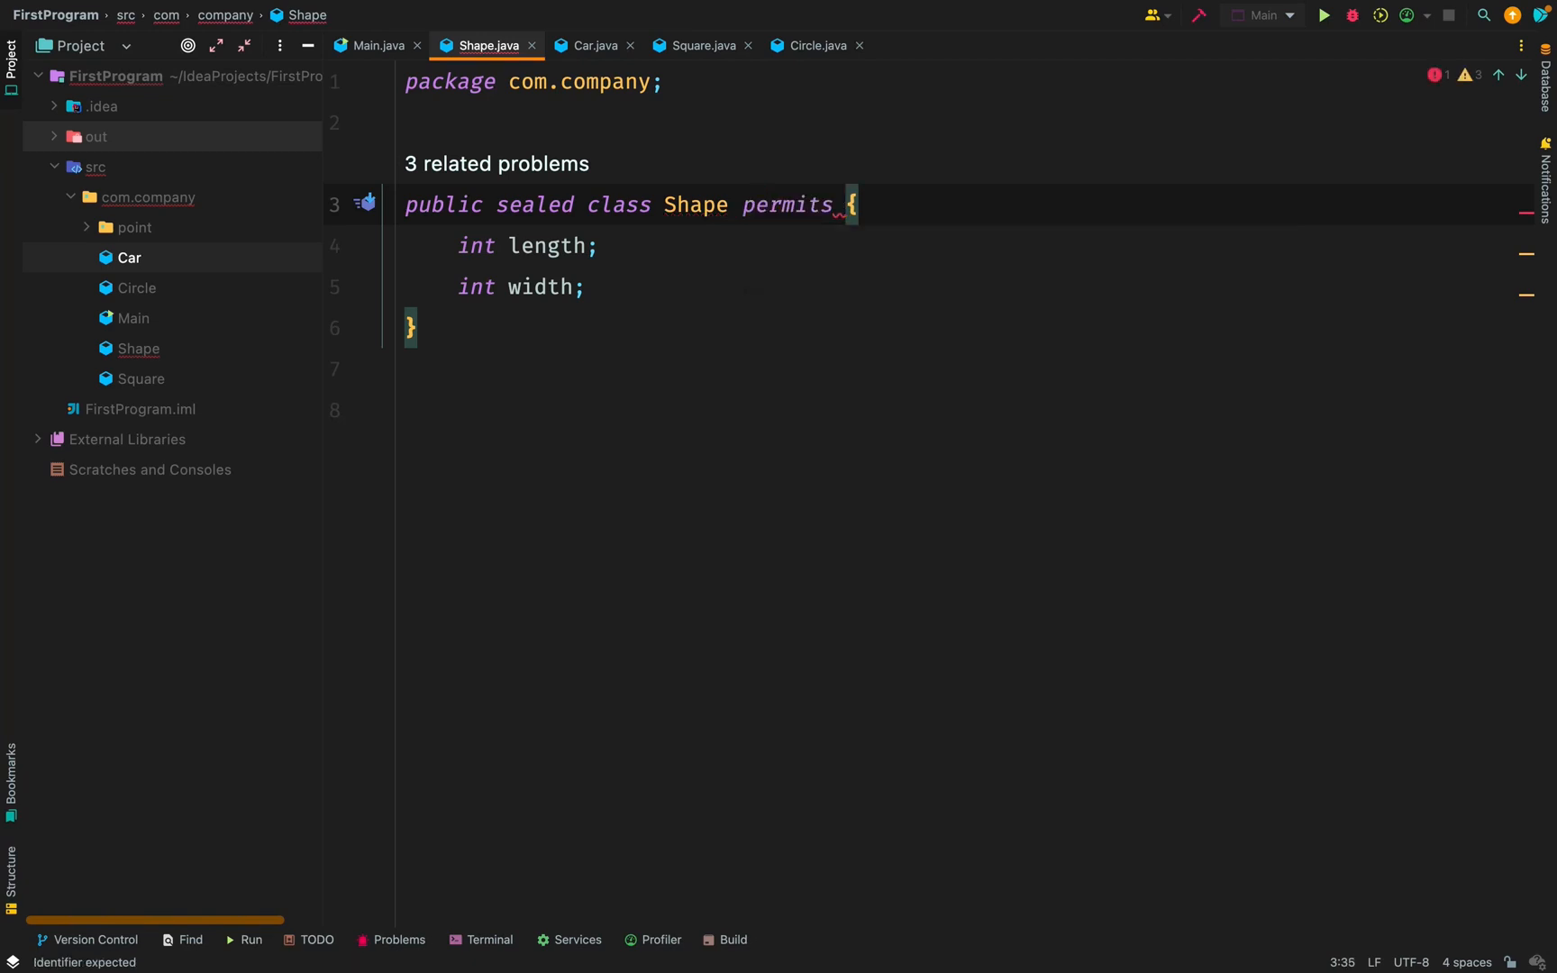
text(Square,)
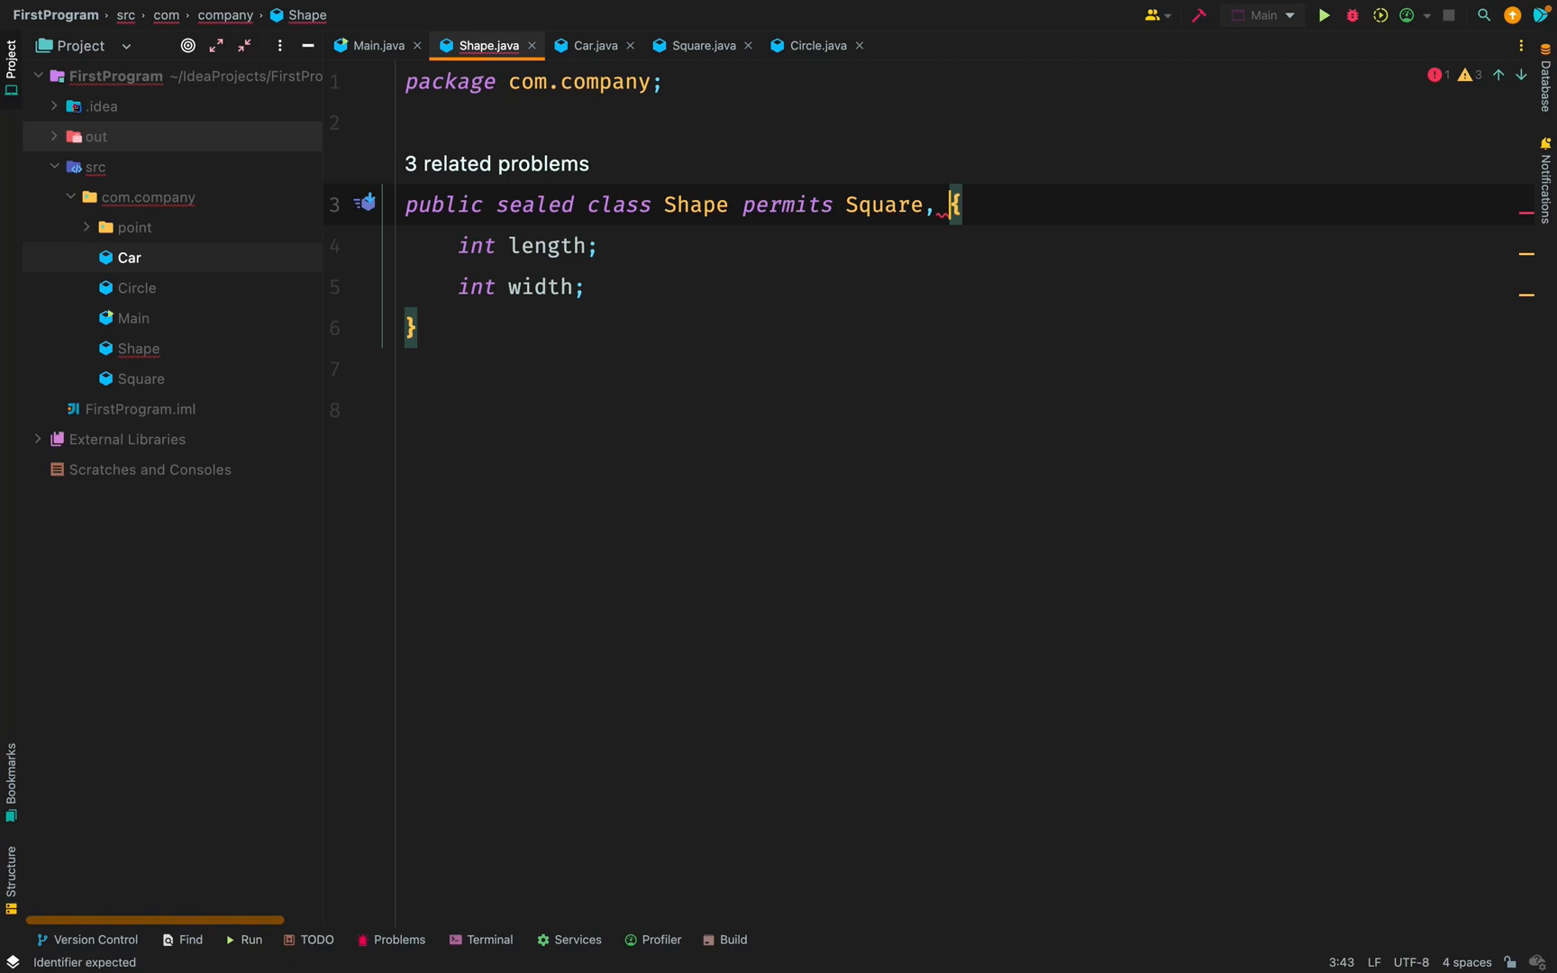
text(Circle)
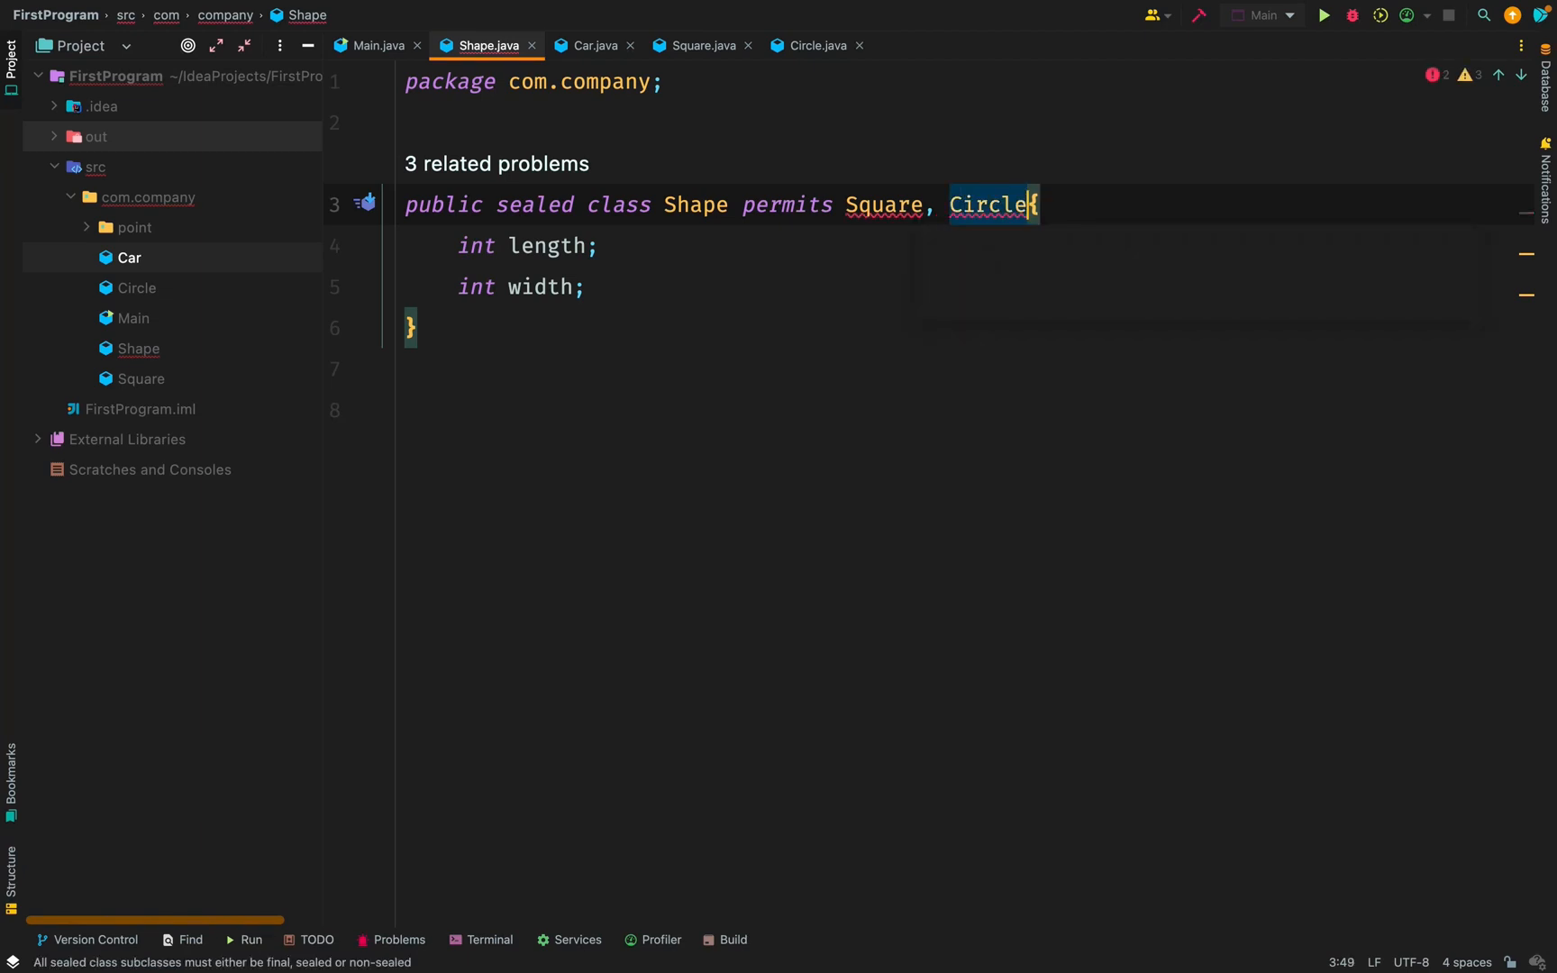
click(602, 368)
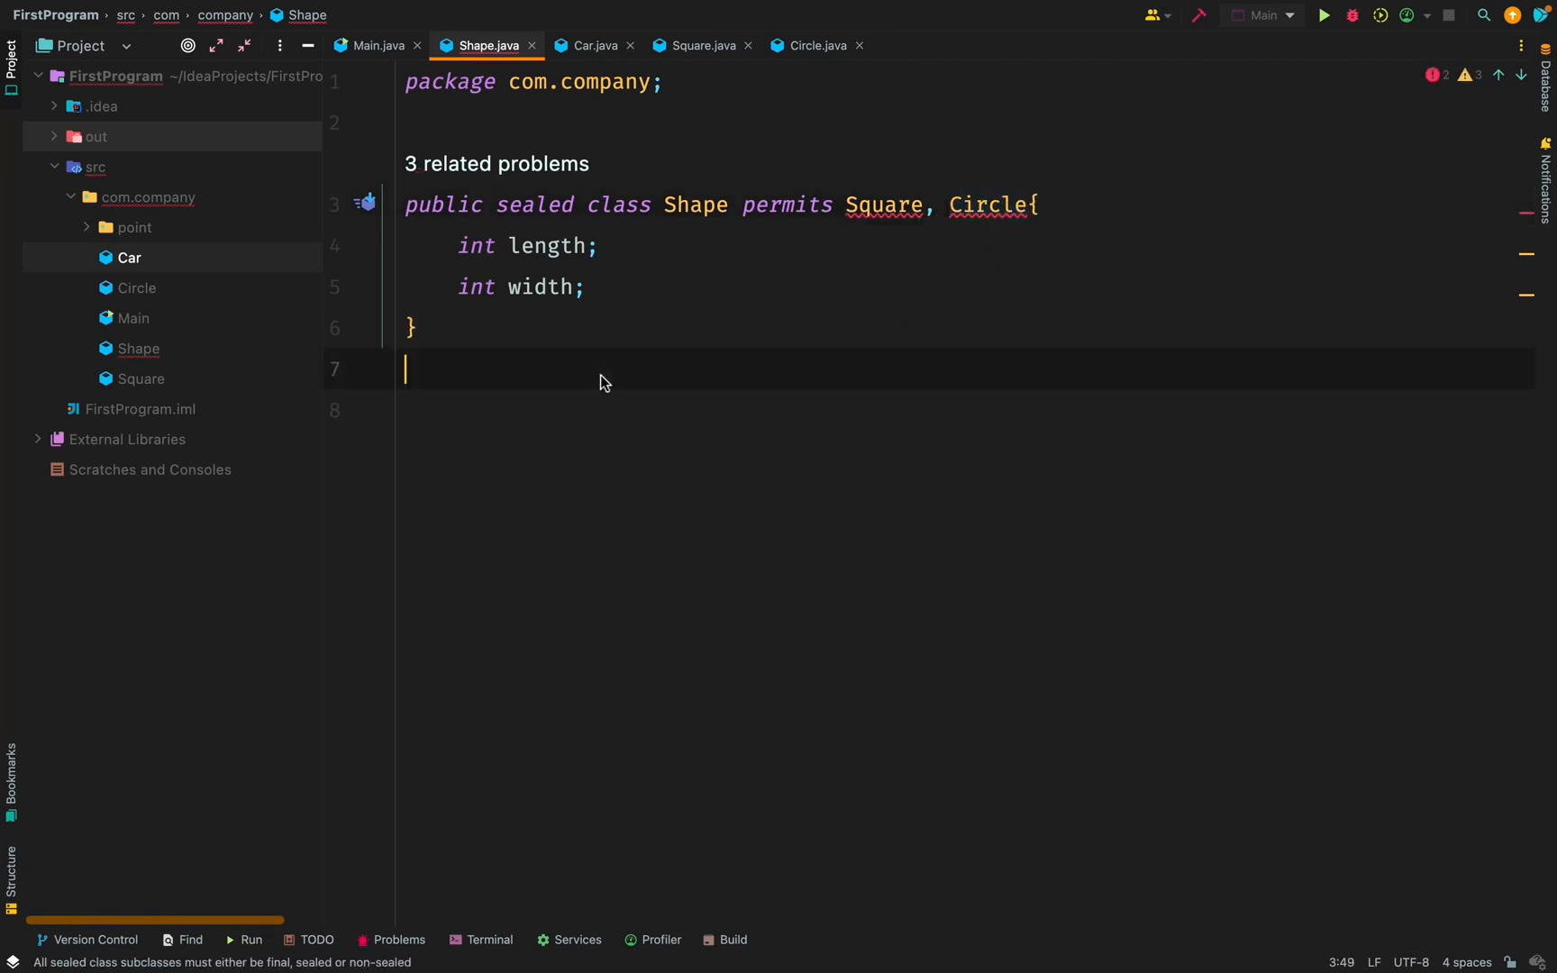
double_click(883, 206)
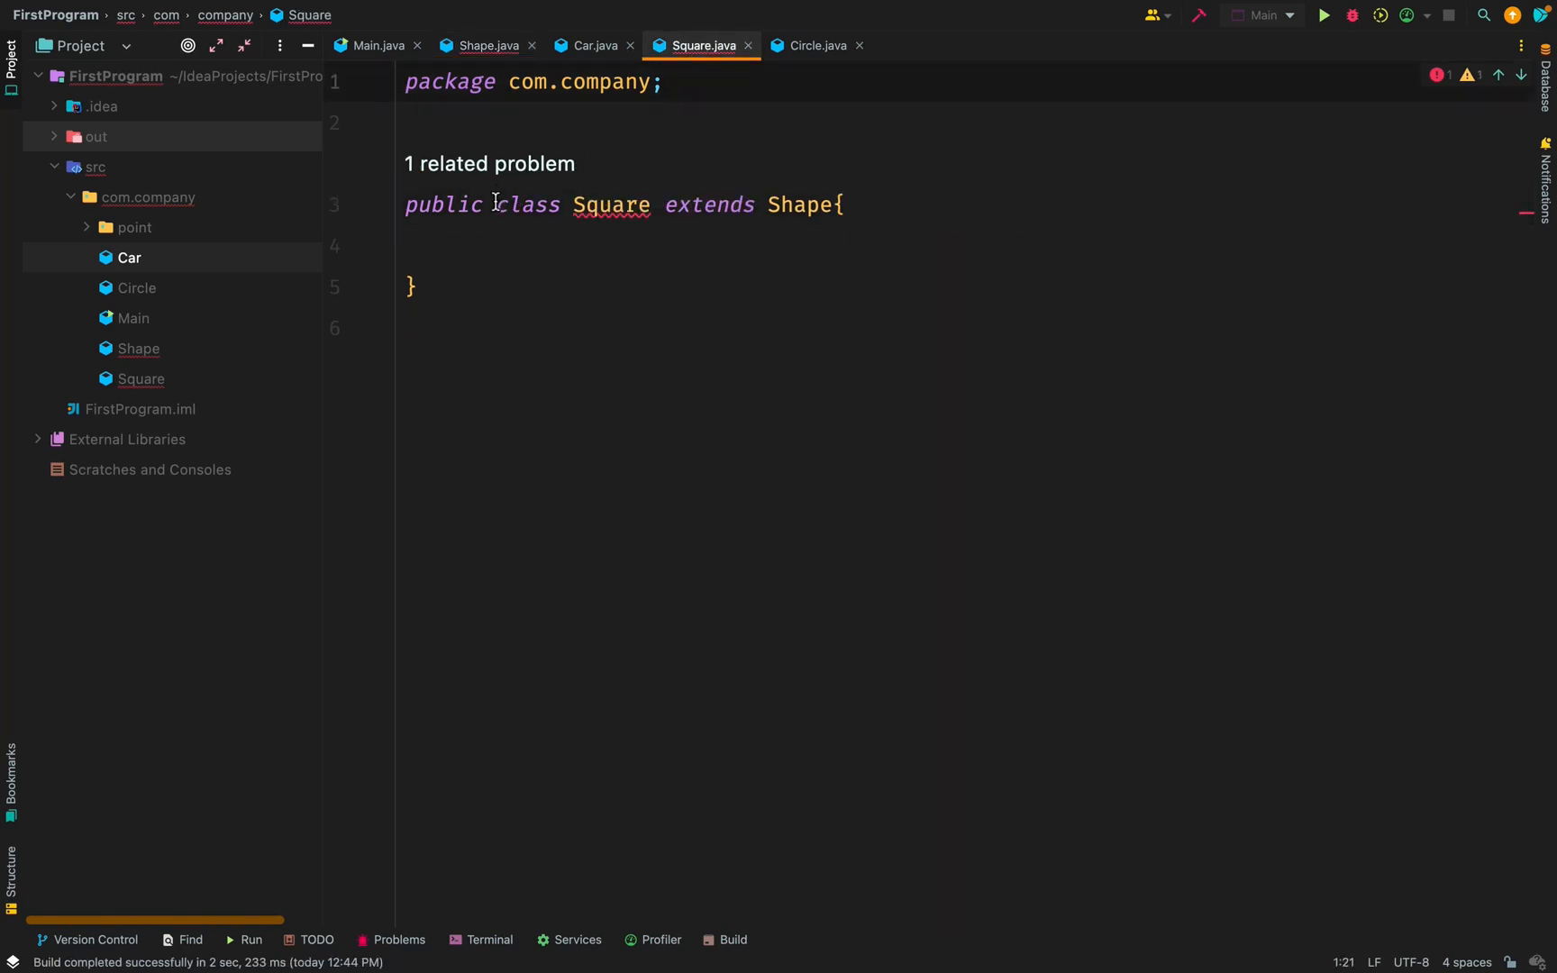
- Declare Square final and Circle non-sealed, then return to Main
click(494, 206)
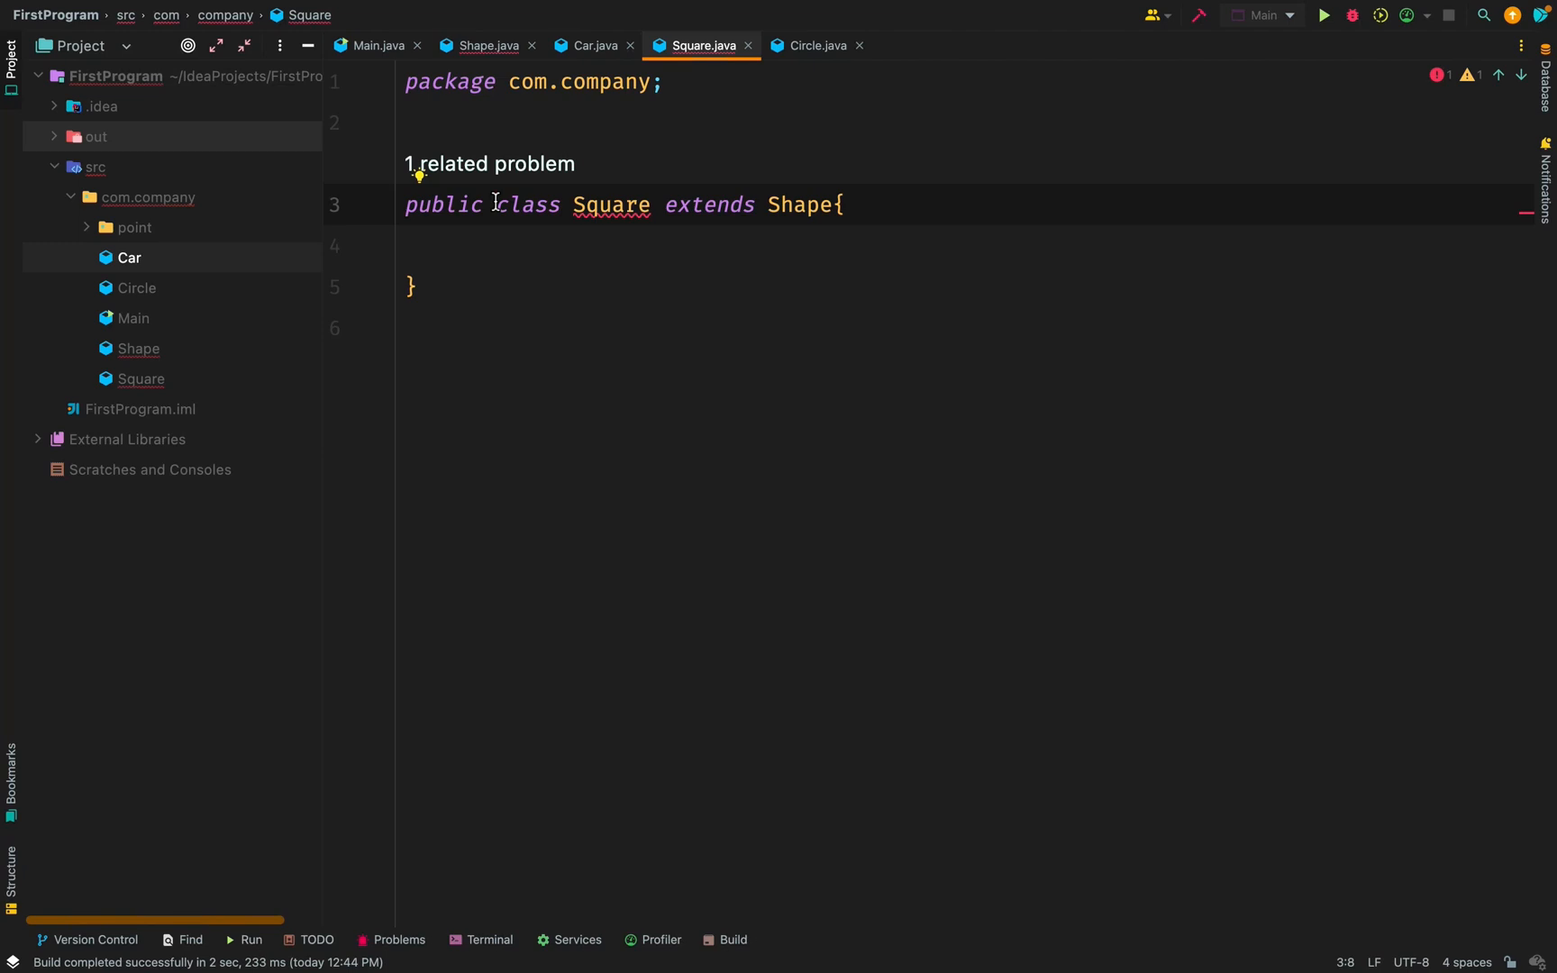
text(final)
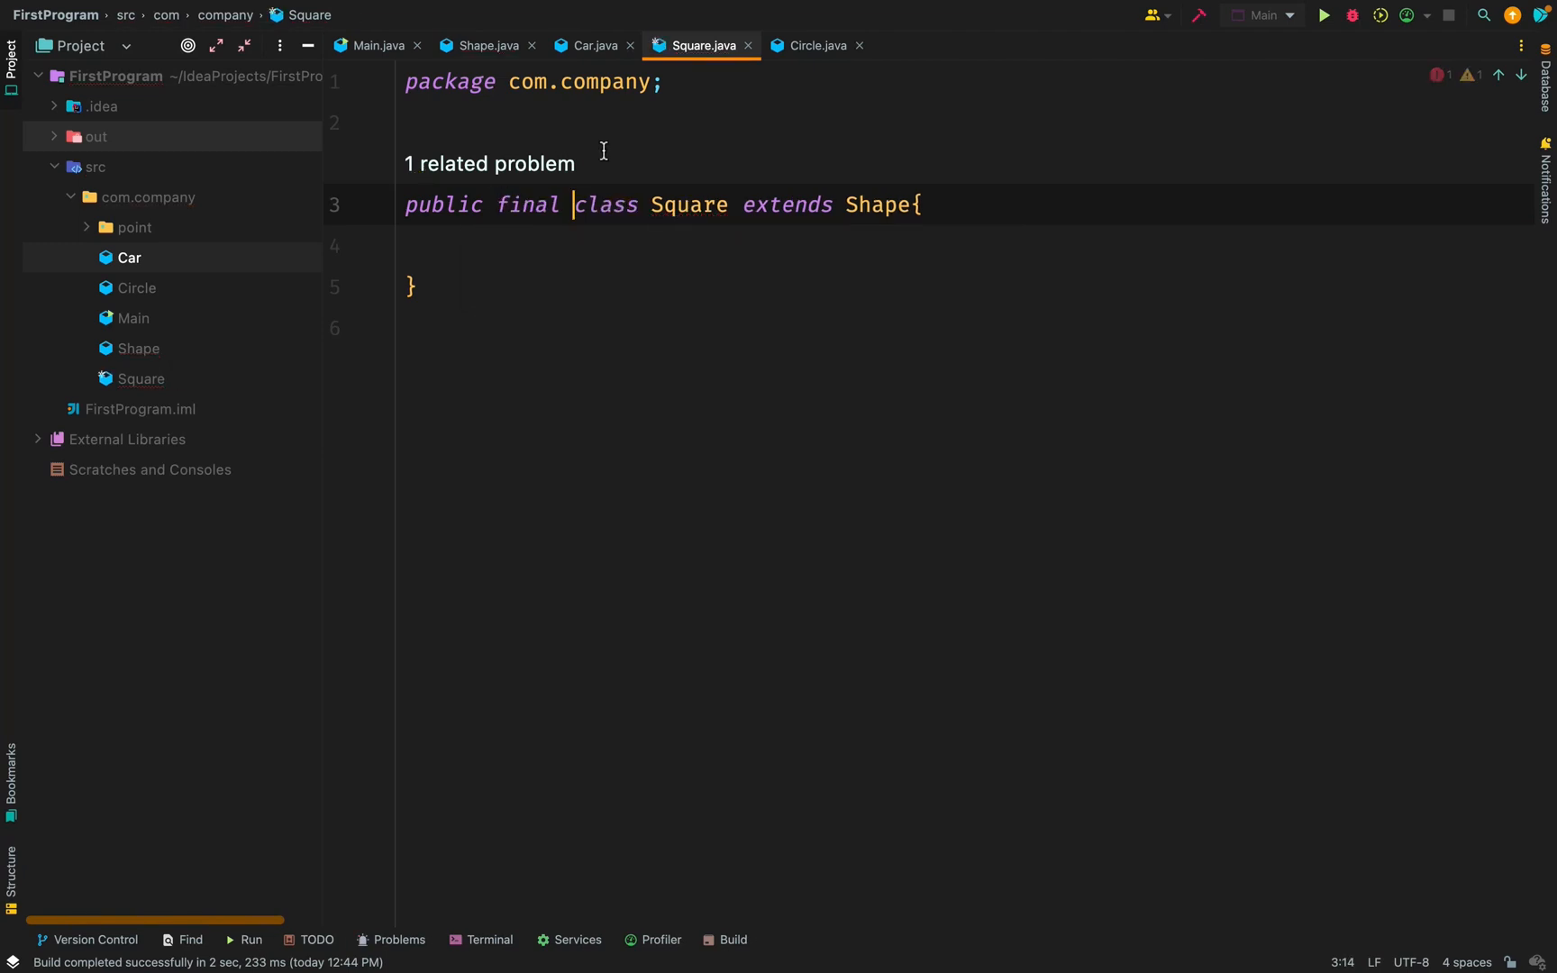
click(816, 45)
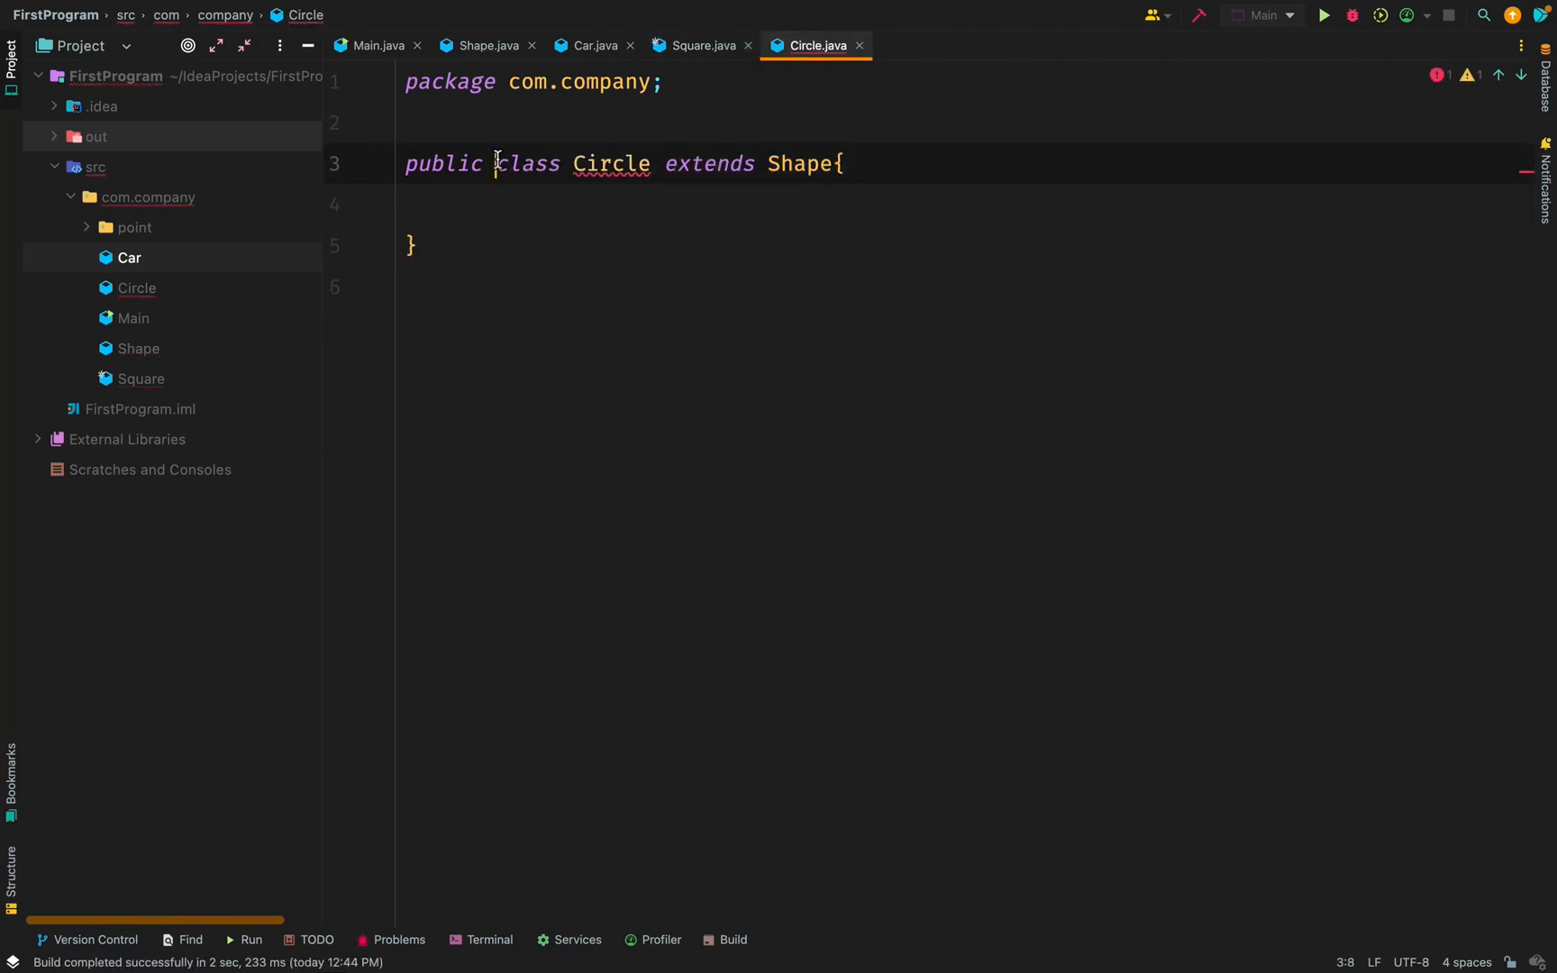
text(non-sealed)
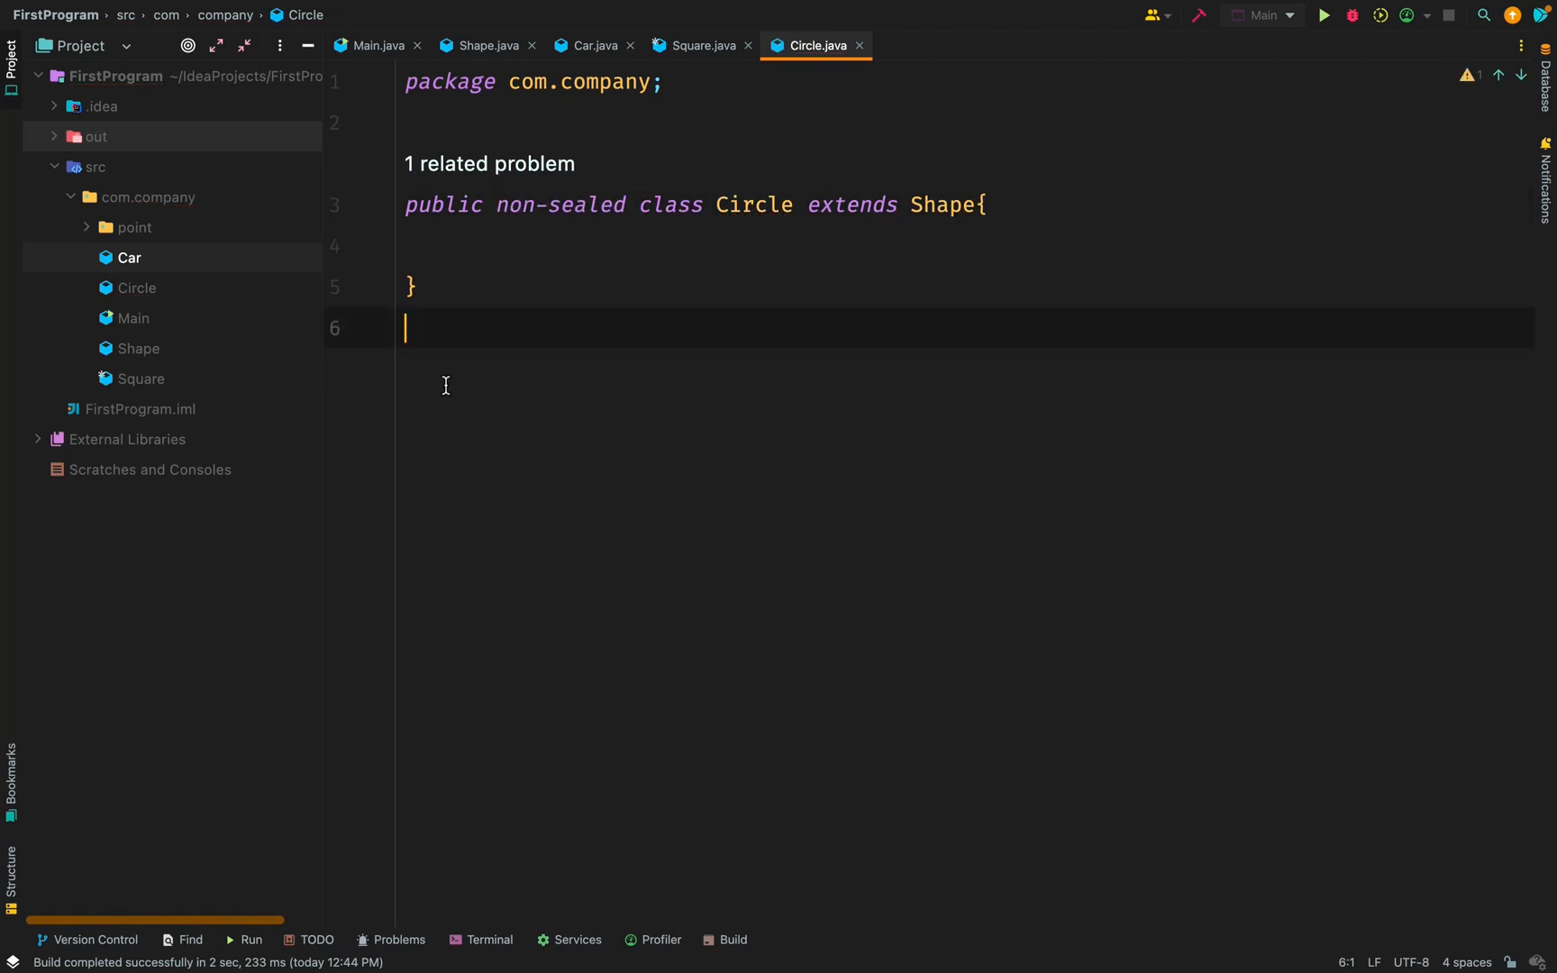
click(374, 45)
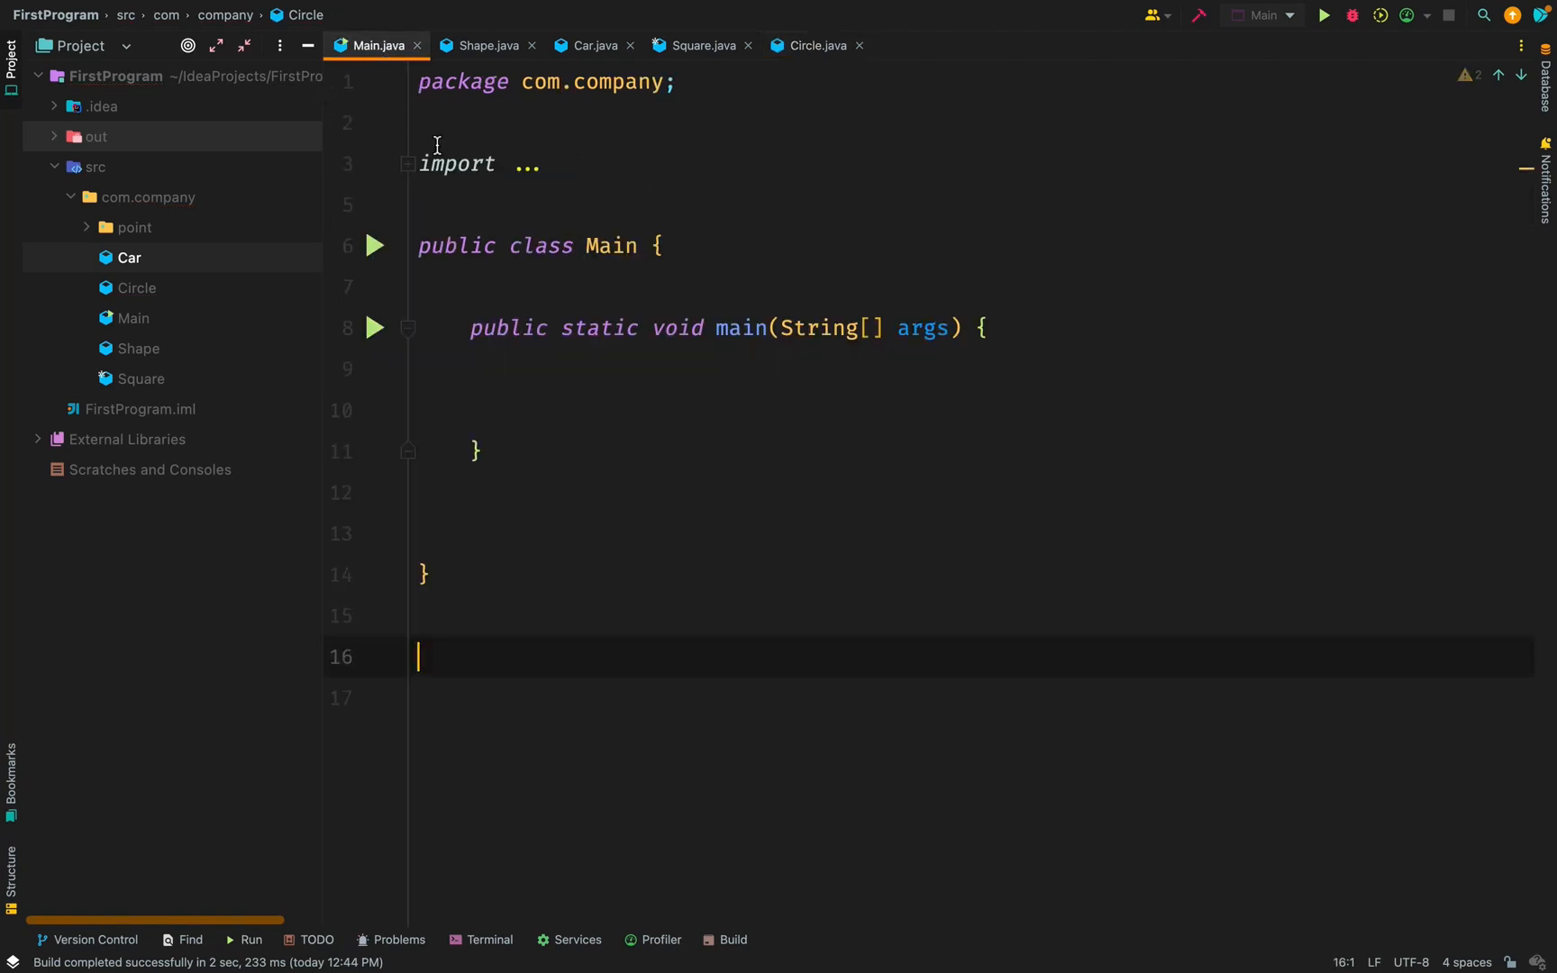
- Drop 'extends Shape' from Car and confirm Shape's sealed declaration shows no errors
click(484, 45)
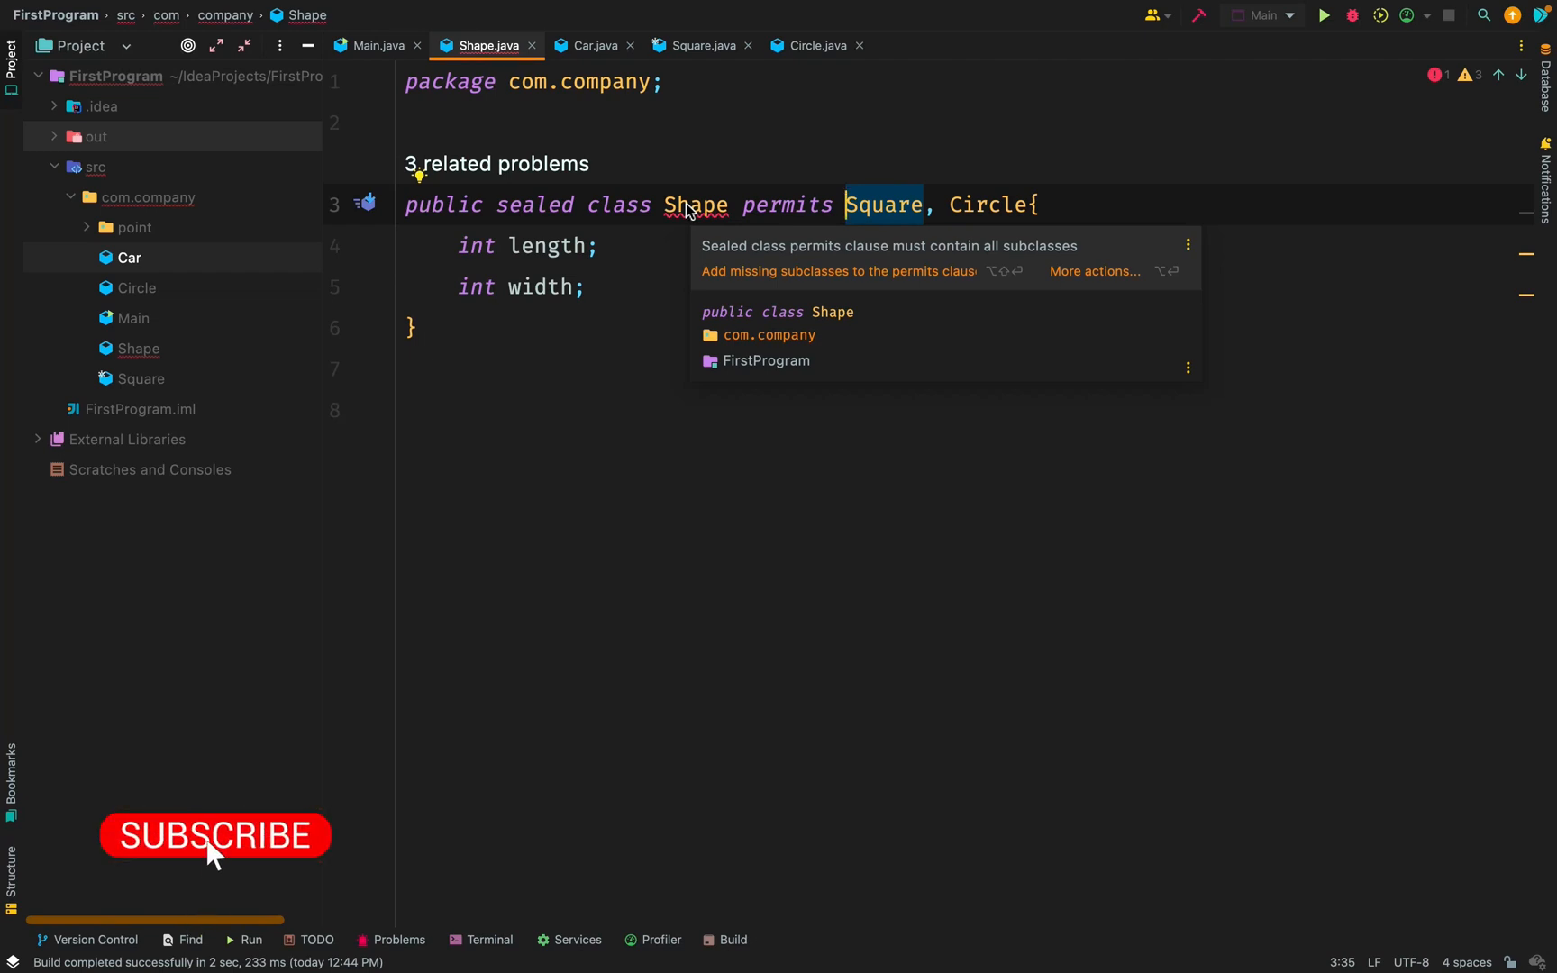
click(591, 45)
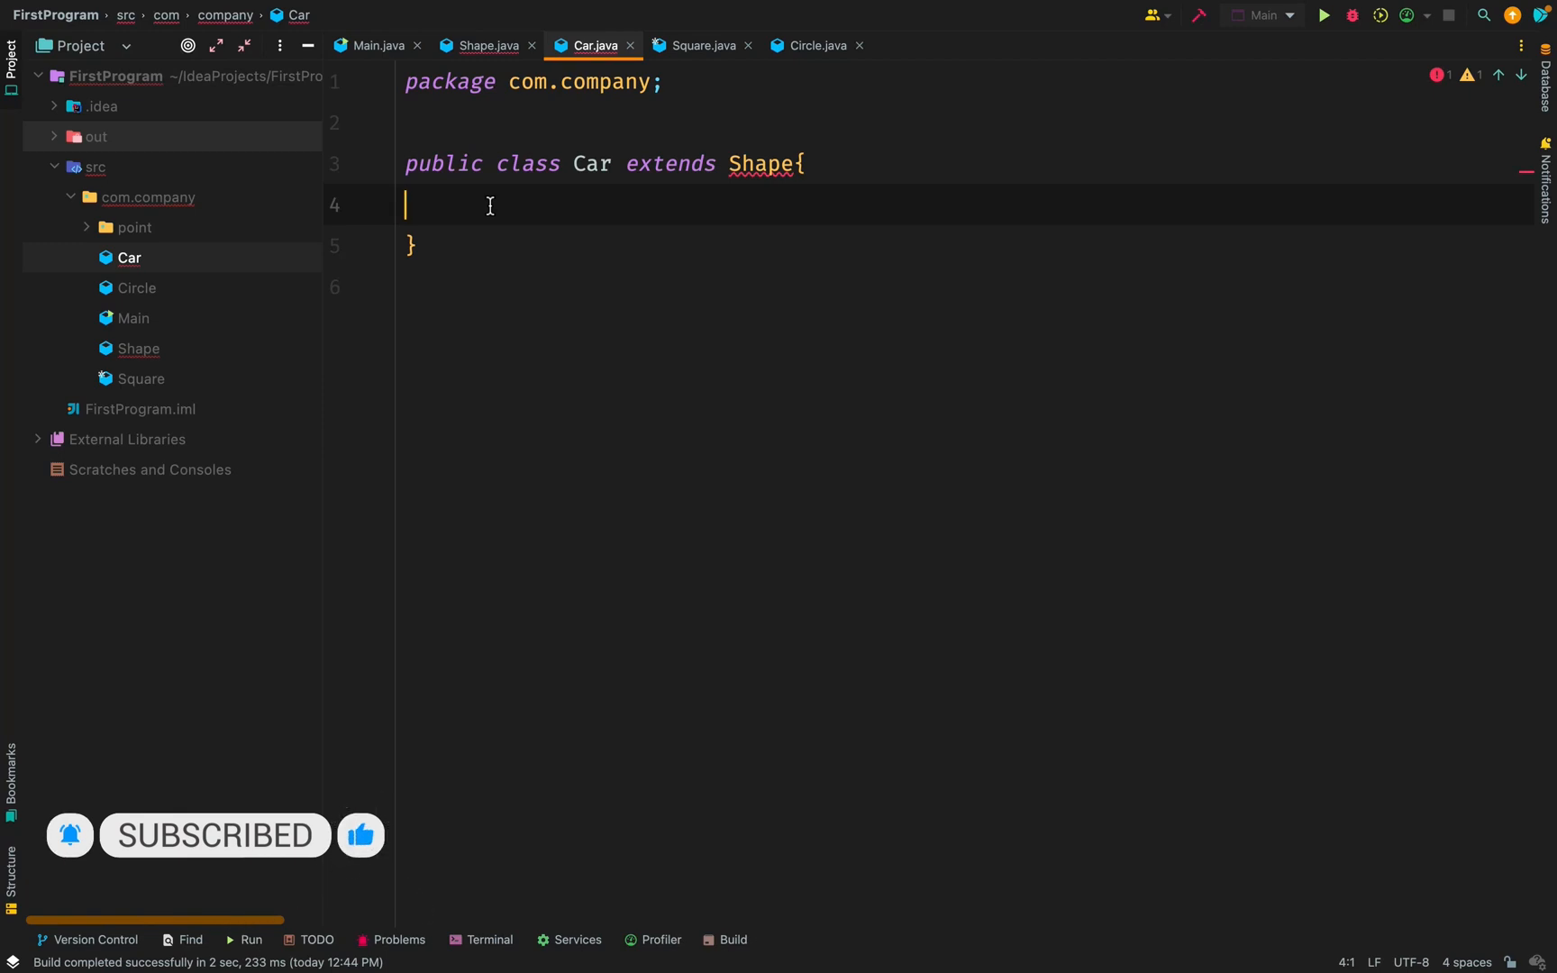
mouse_move(761, 164)
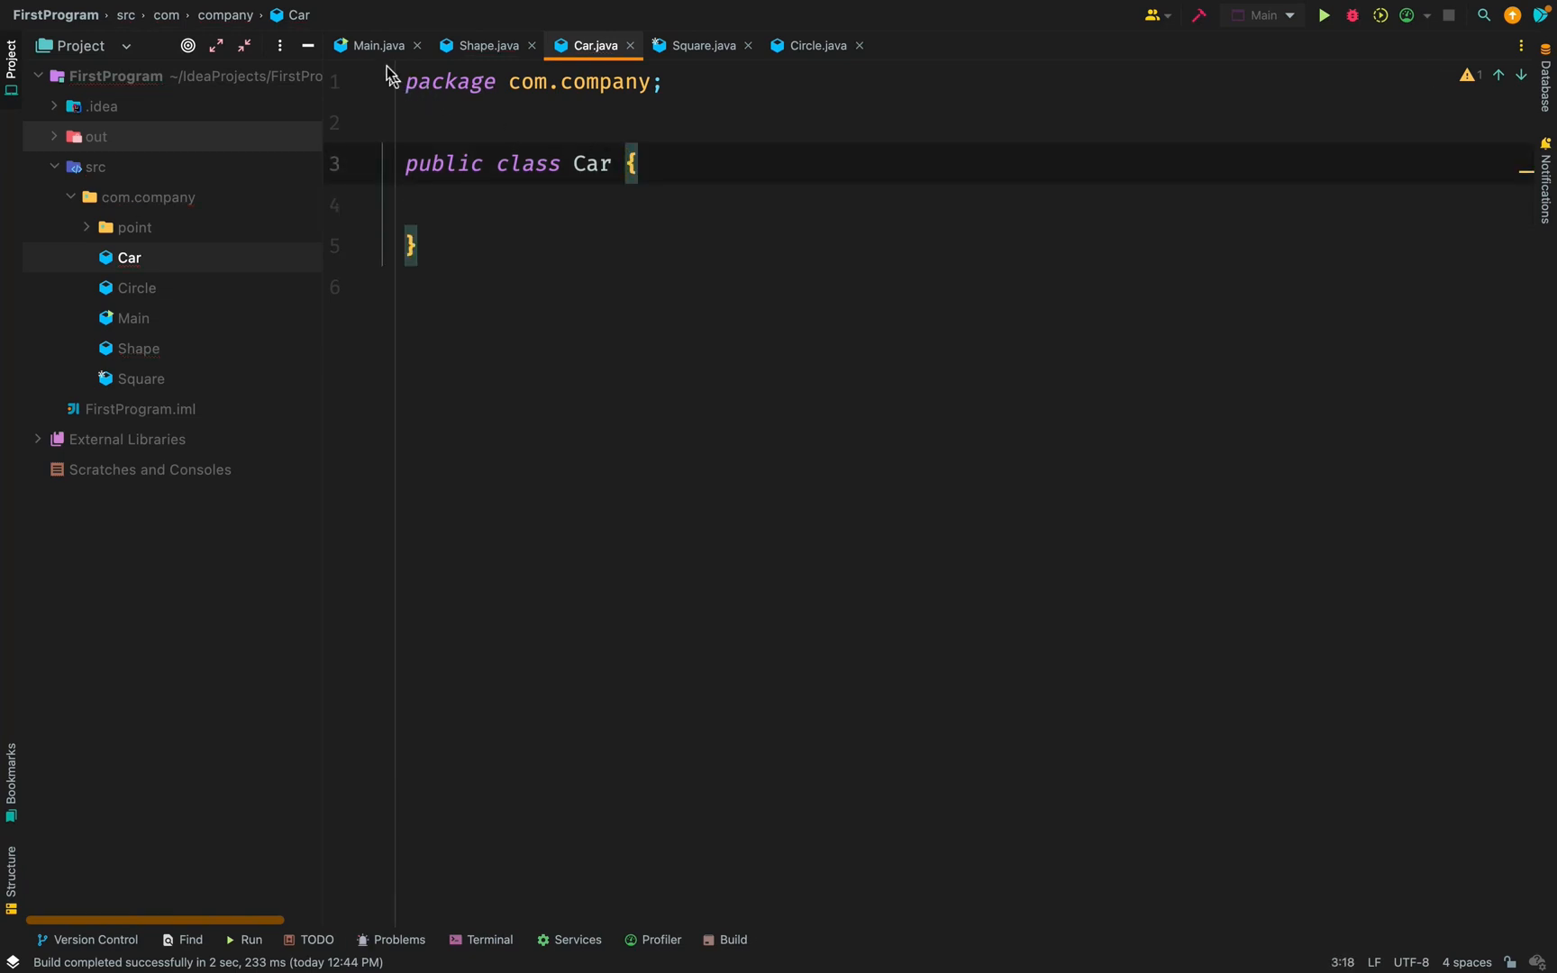
click(485, 45)
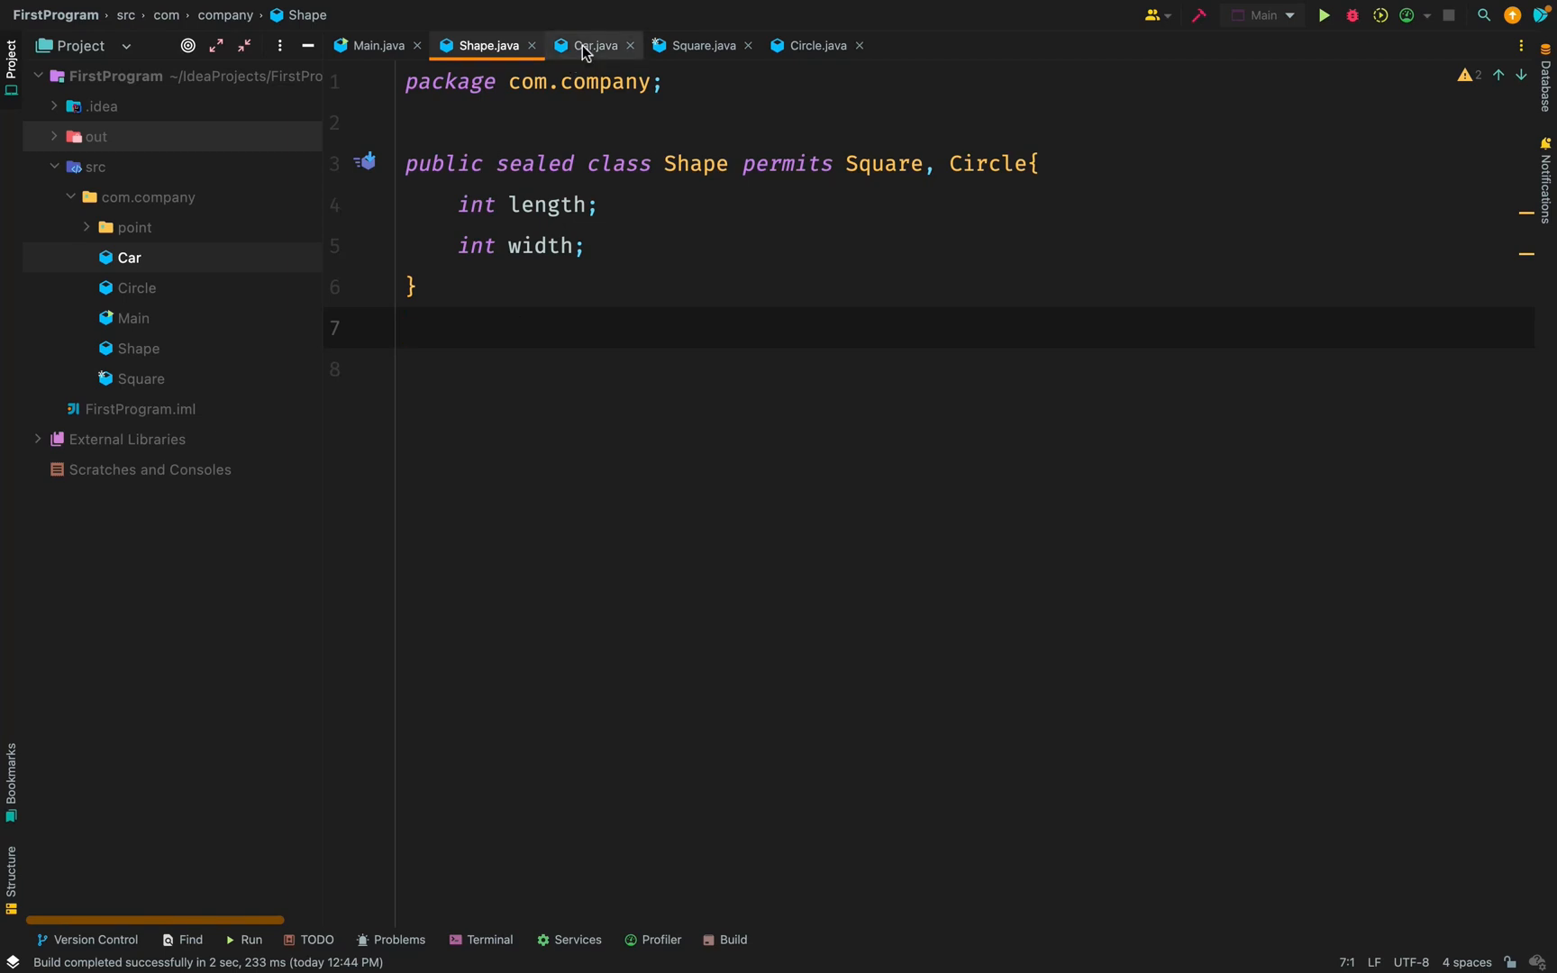
- Make Car extend Circle via completion and check the non-sealed Circle class
click(591, 45)
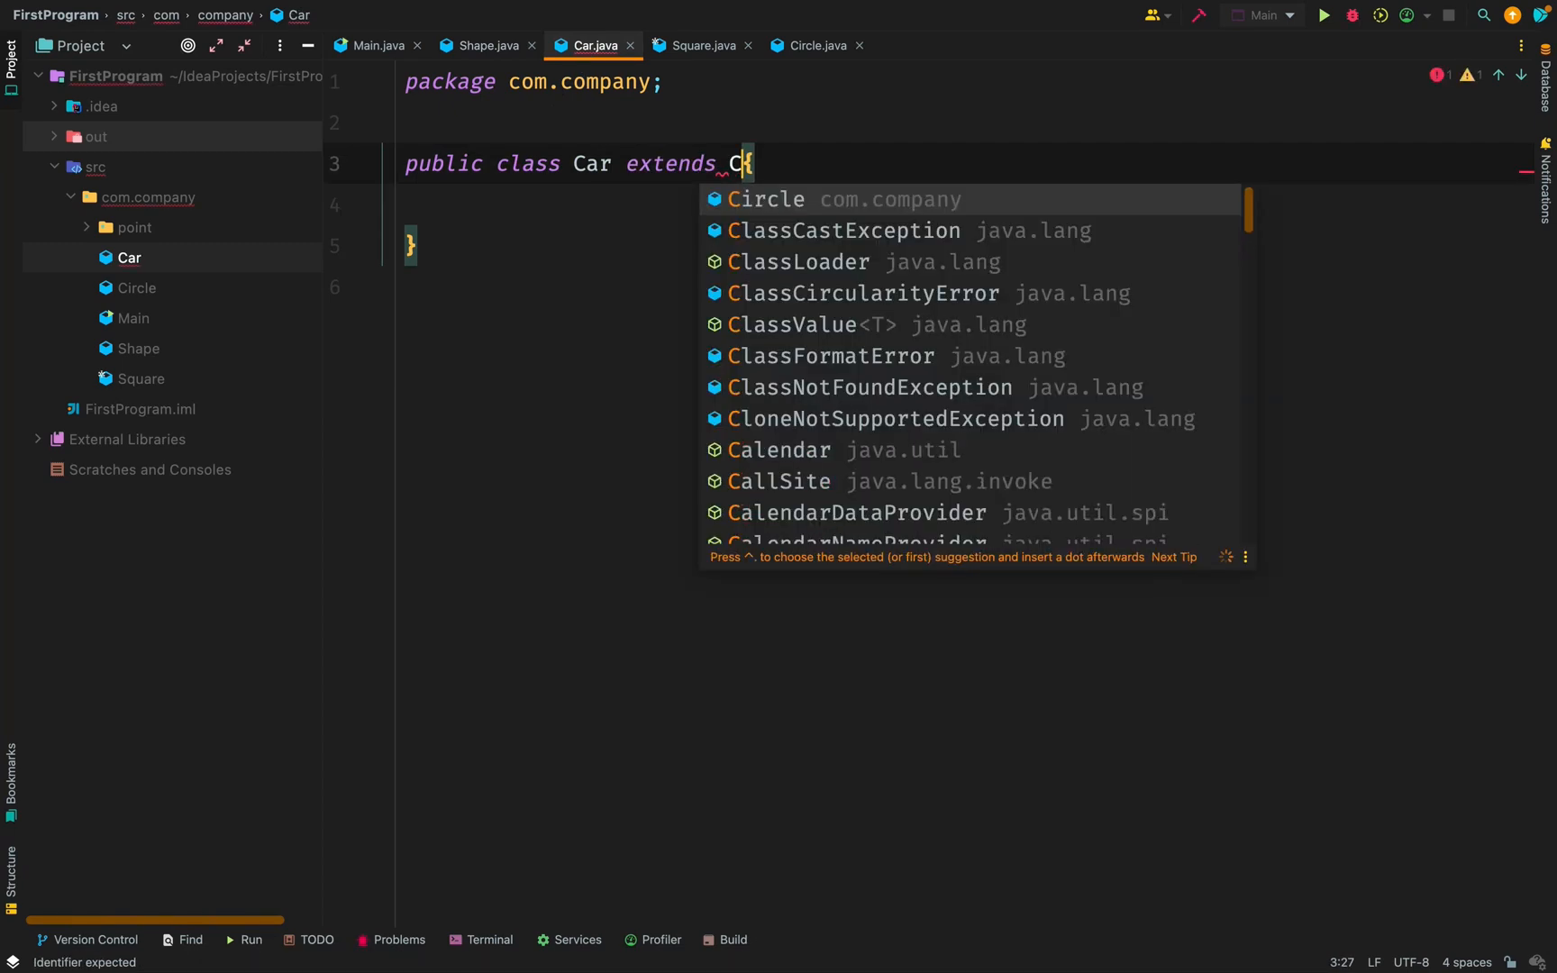
click(764, 200)
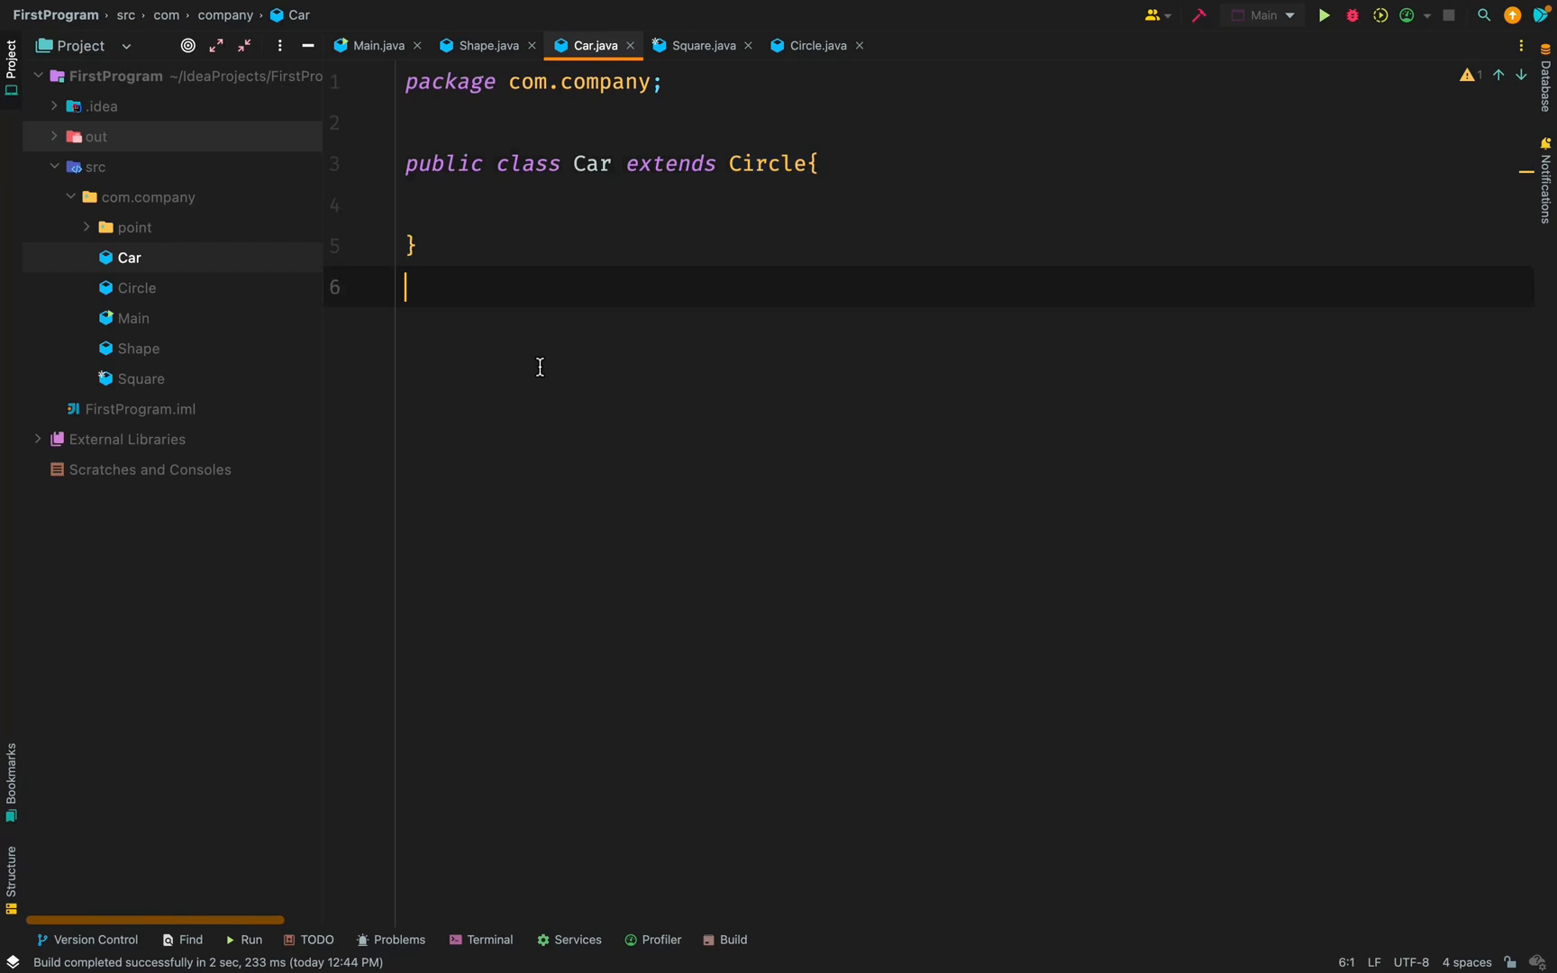
click(815, 45)
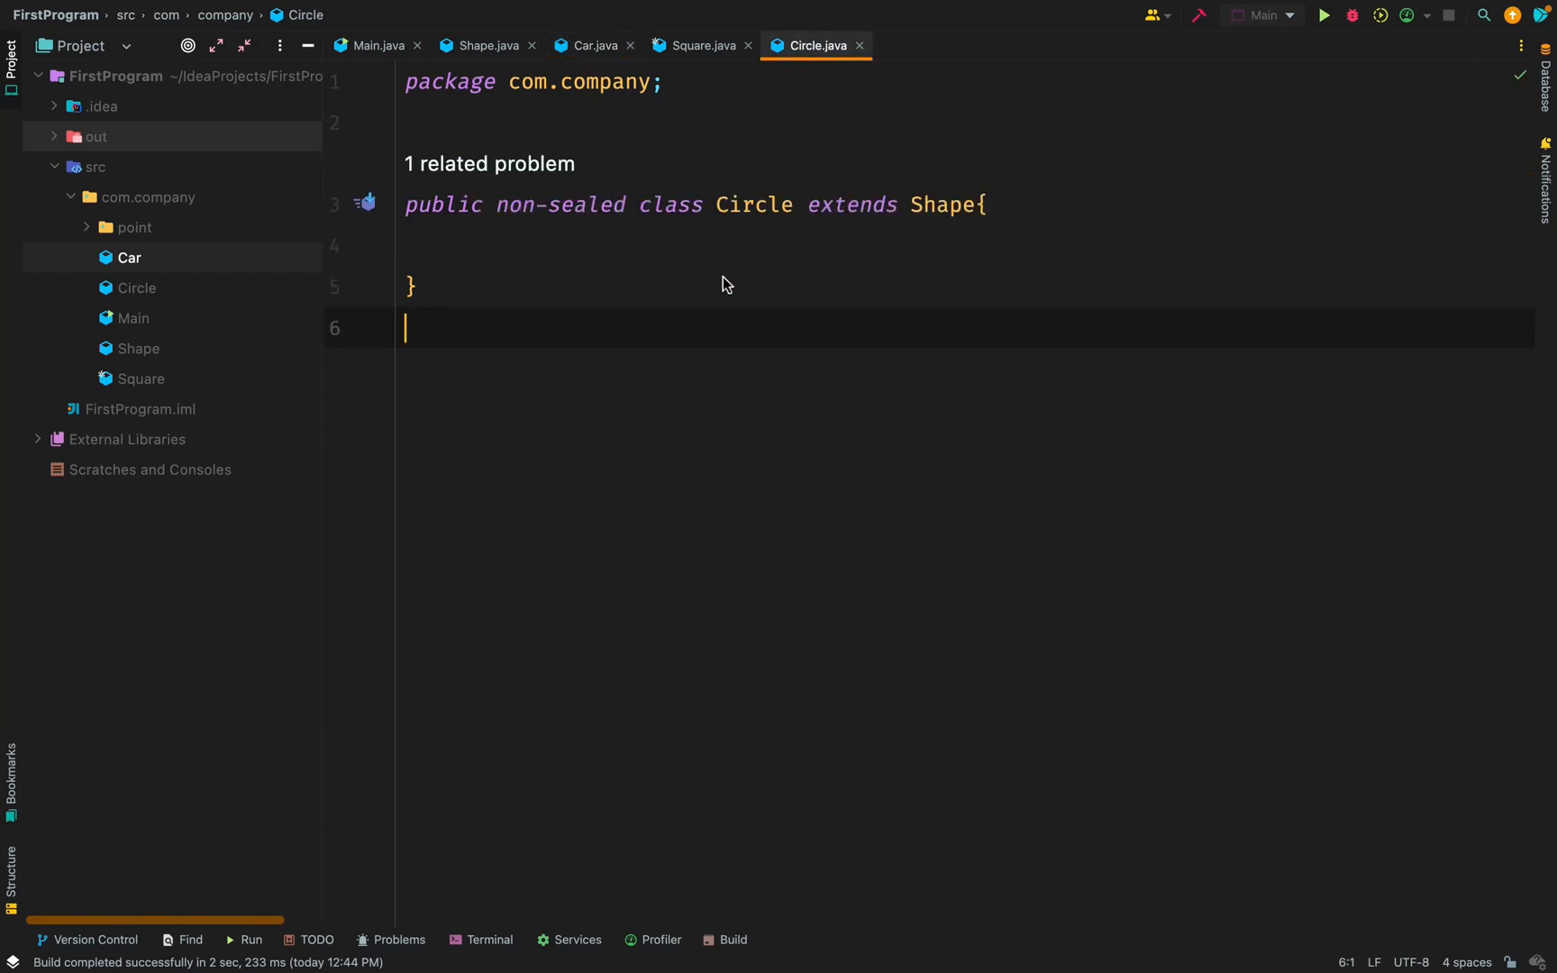
mouse_move(719, 108)
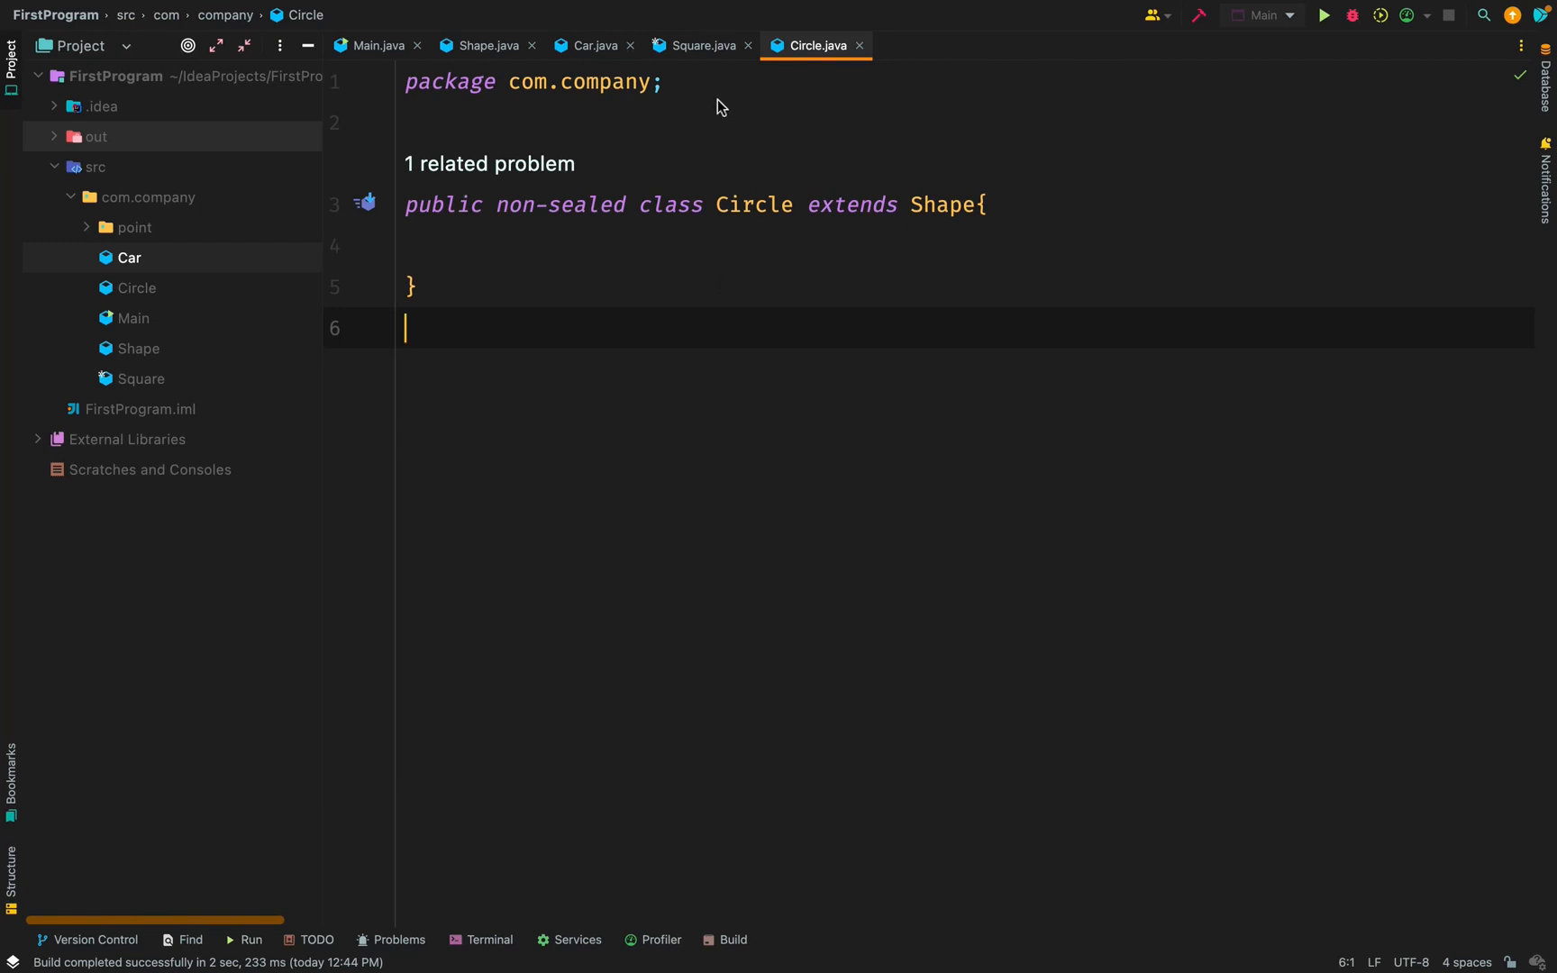
click(593, 45)
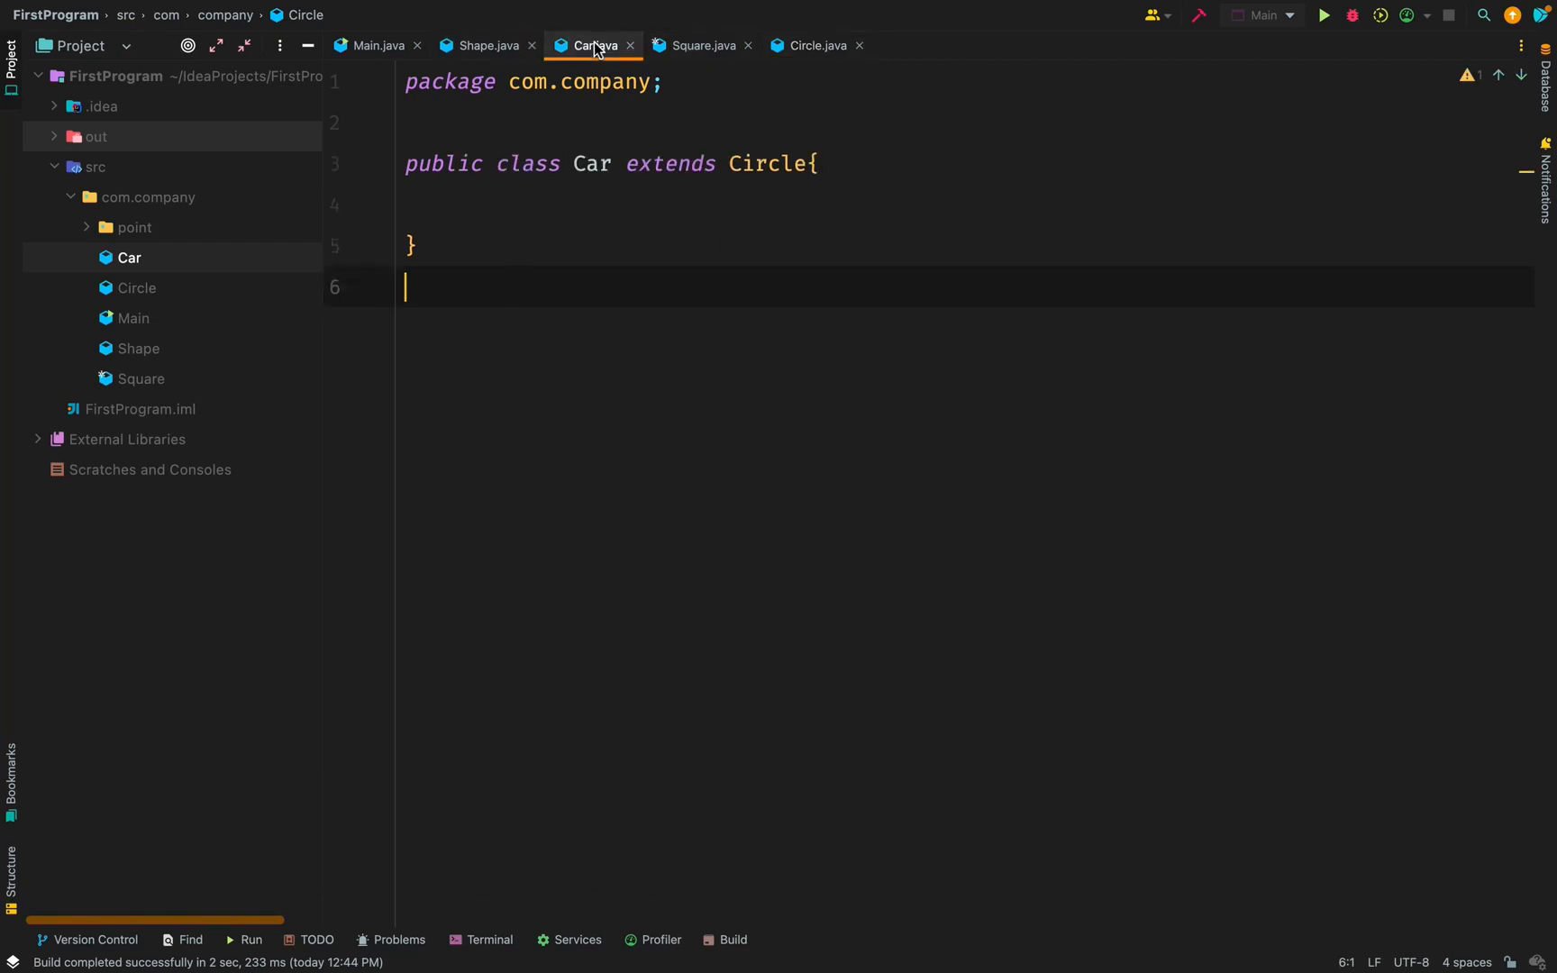
- Try Square as Car's superclass, then settle back on Circle
double_click(766, 164)
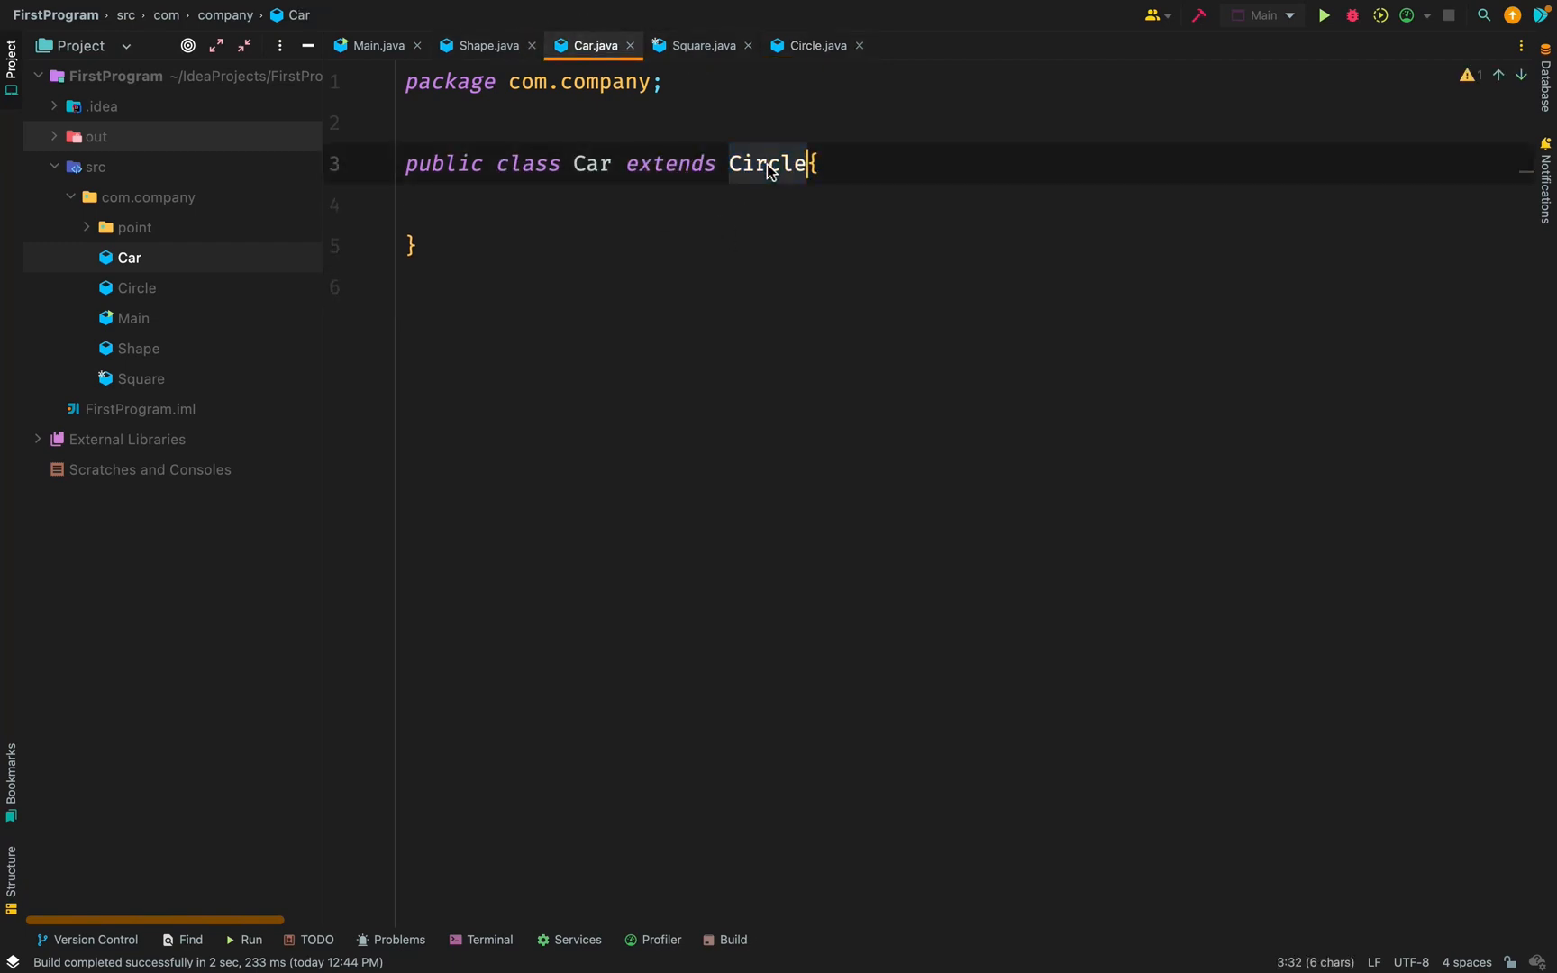
text(Square)
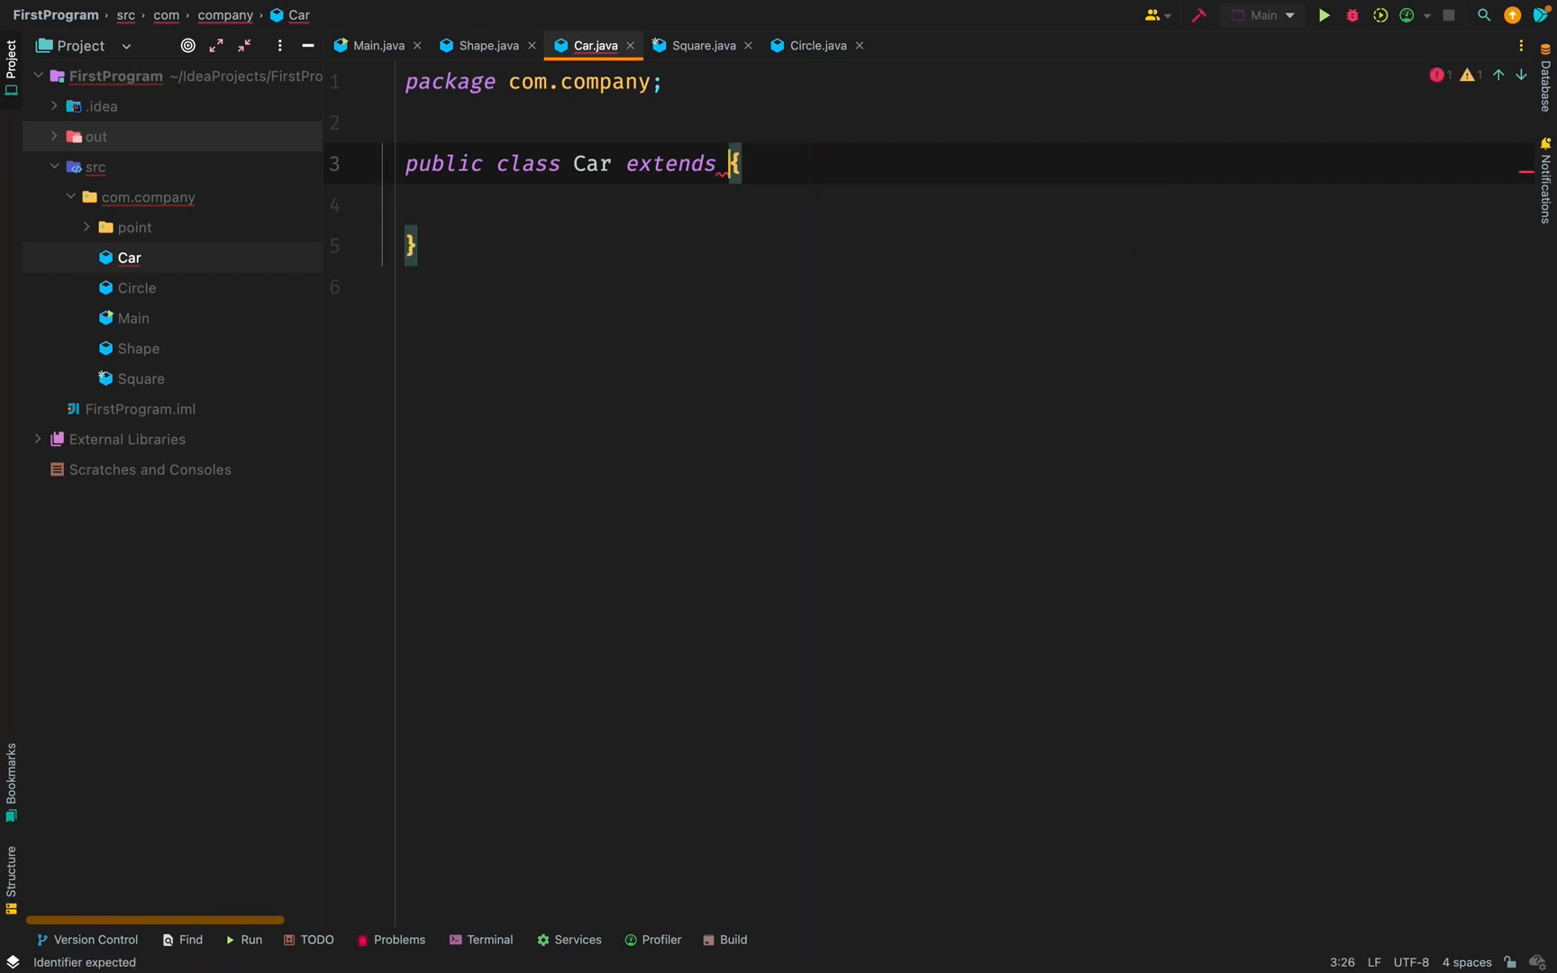
text(Circle)
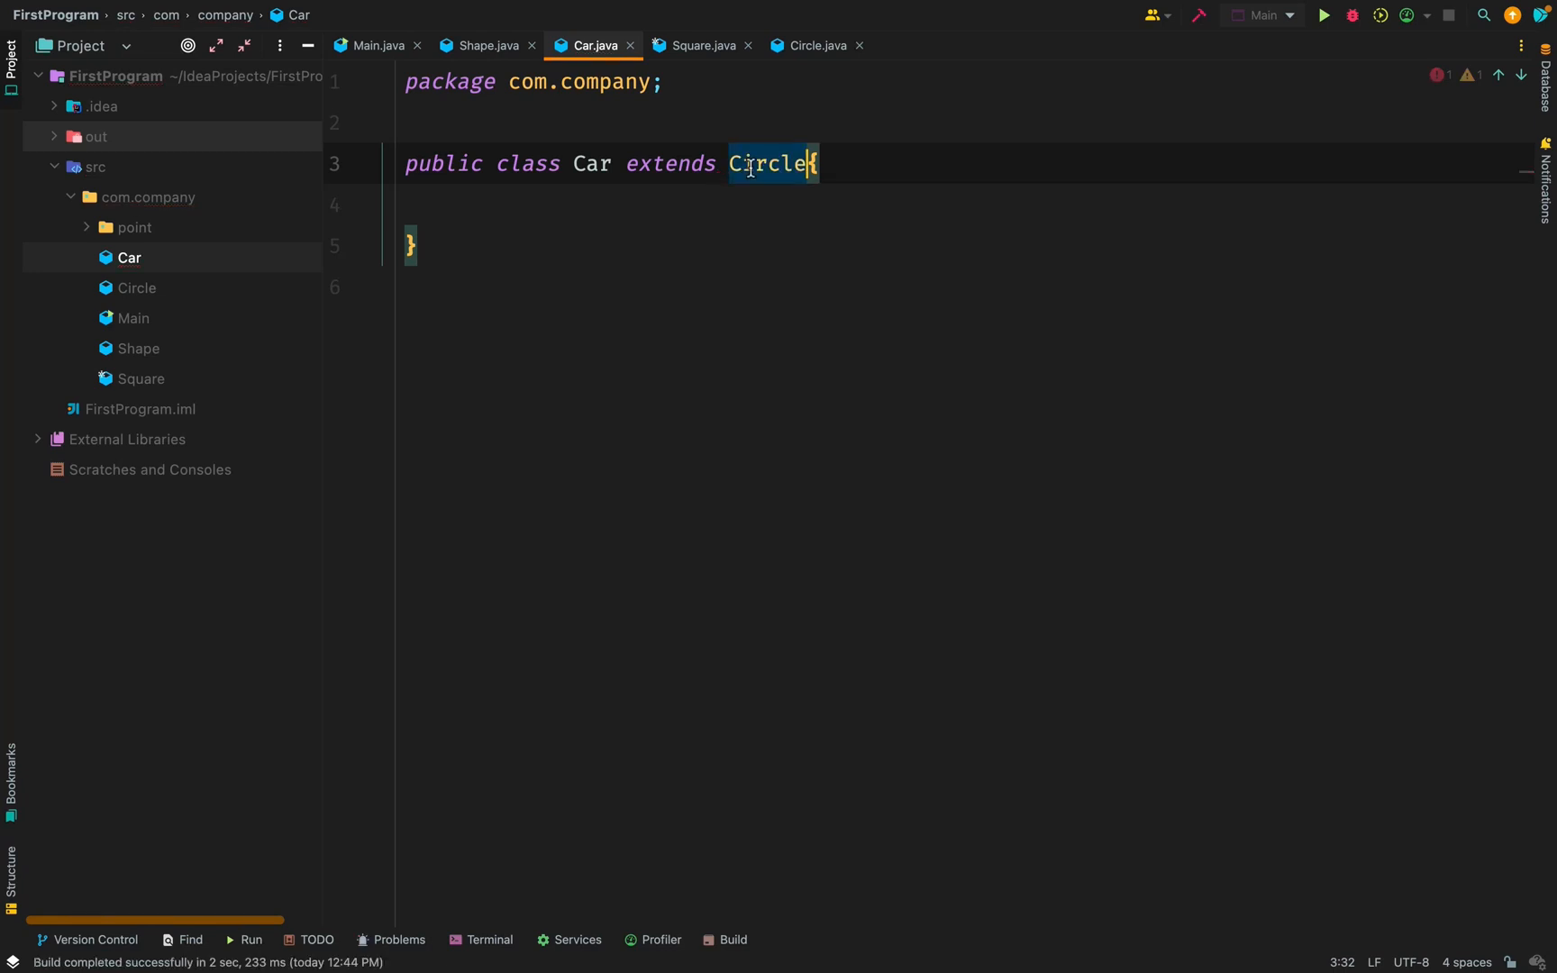